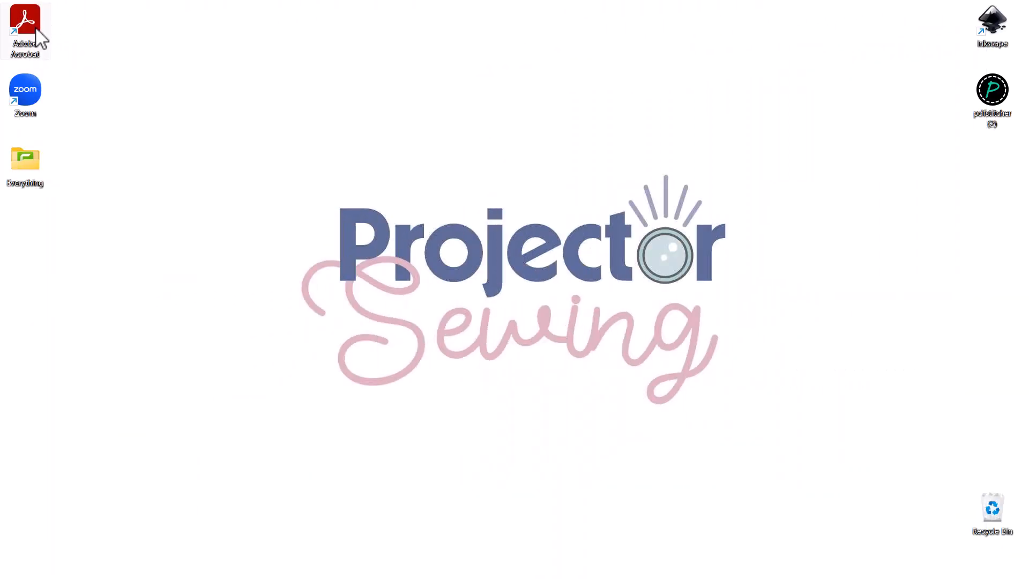
# Launch Acrobat Reader and open Thick, Black Lines Demonstration.pdf from recent files.
pyautogui.doubleClick(25, 21)
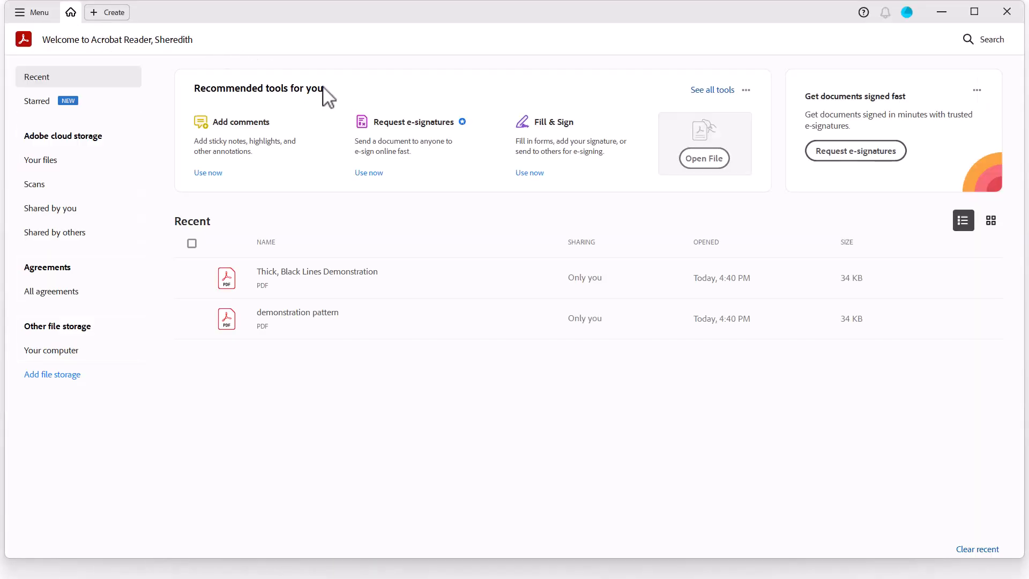
pyautogui.click(31, 12)
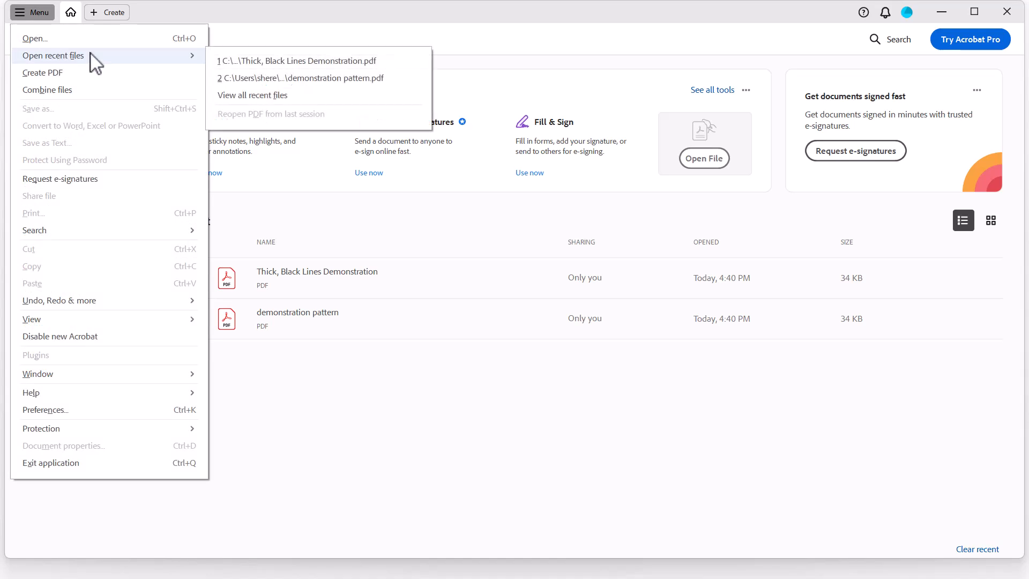
pyautogui.click(304, 60)
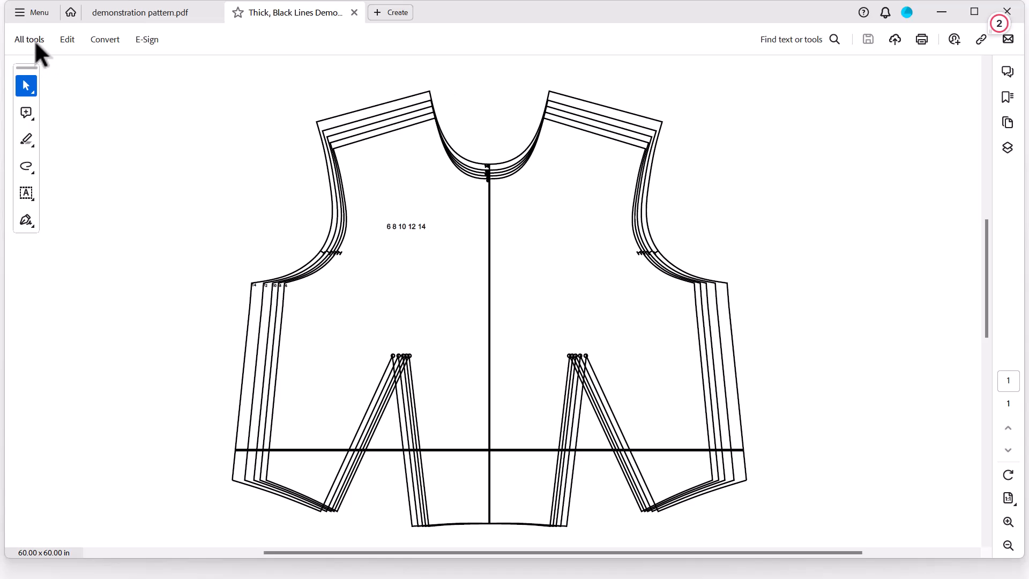
# Show and hide the All tools panel, then bring up the main menu for Preferences.
pyautogui.click(29, 39)
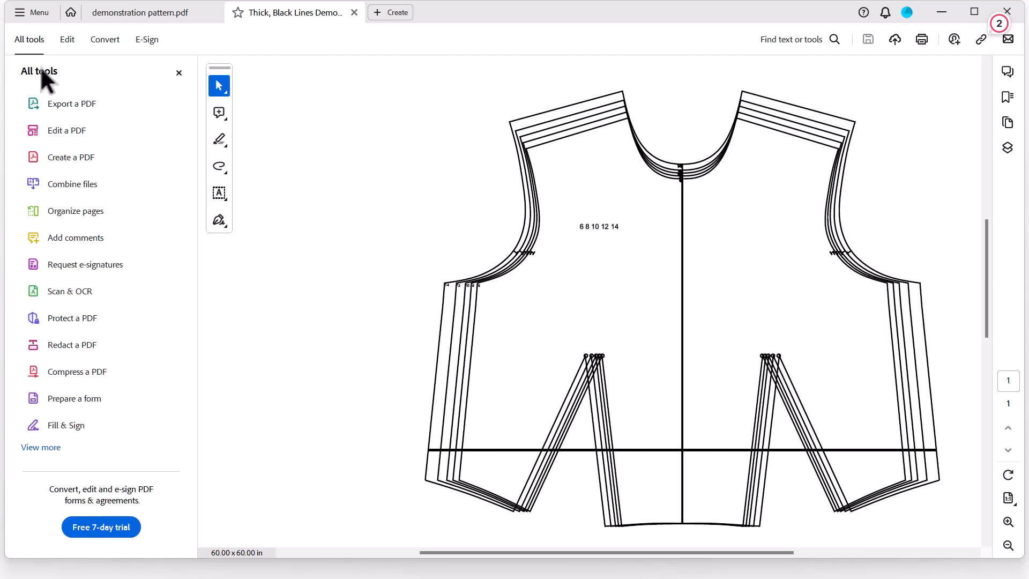
pyautogui.moveTo(183, 82)
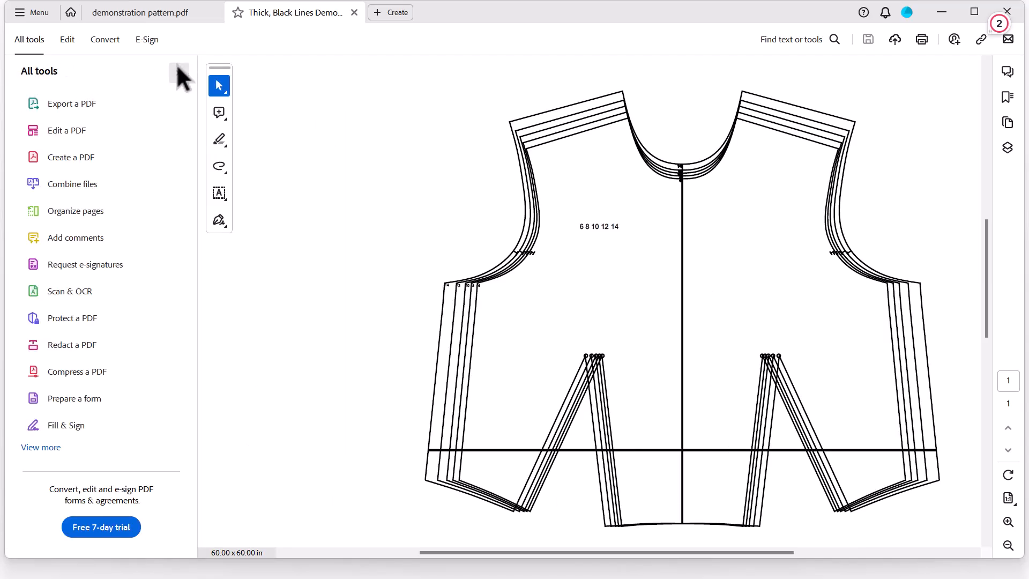
pyautogui.click(28, 39)
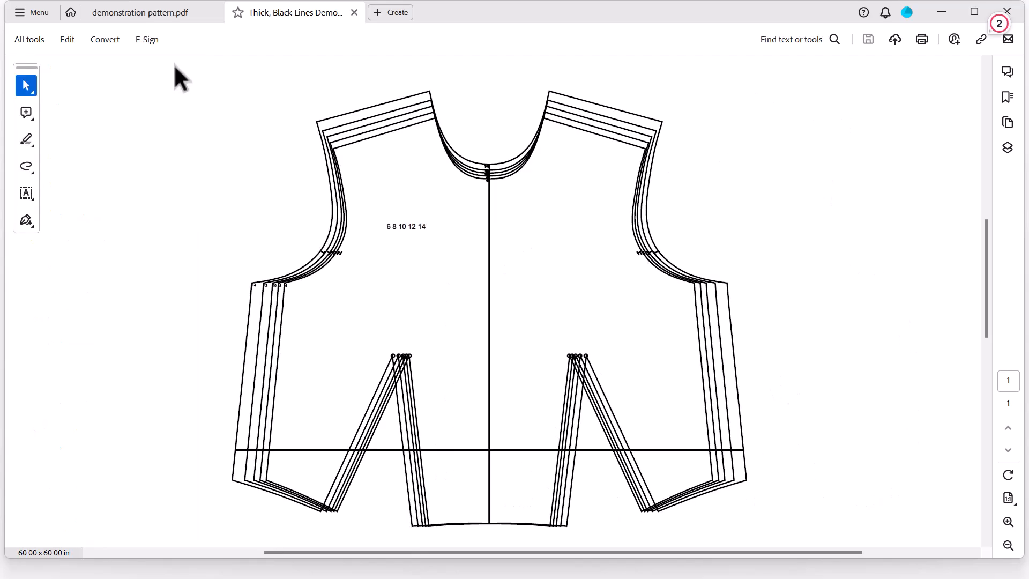
pyautogui.moveTo(48, 18)
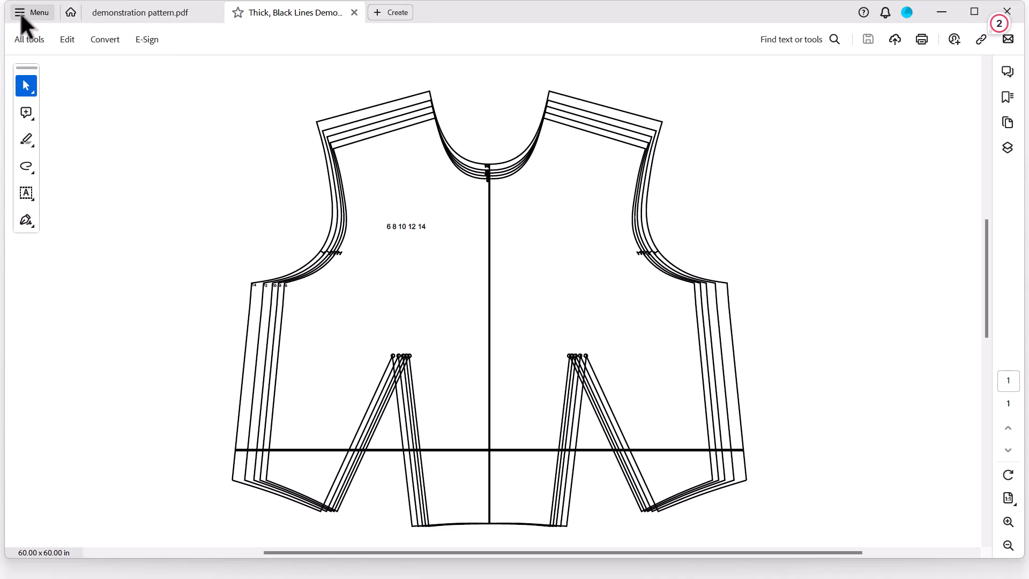
pyautogui.click(21, 12)
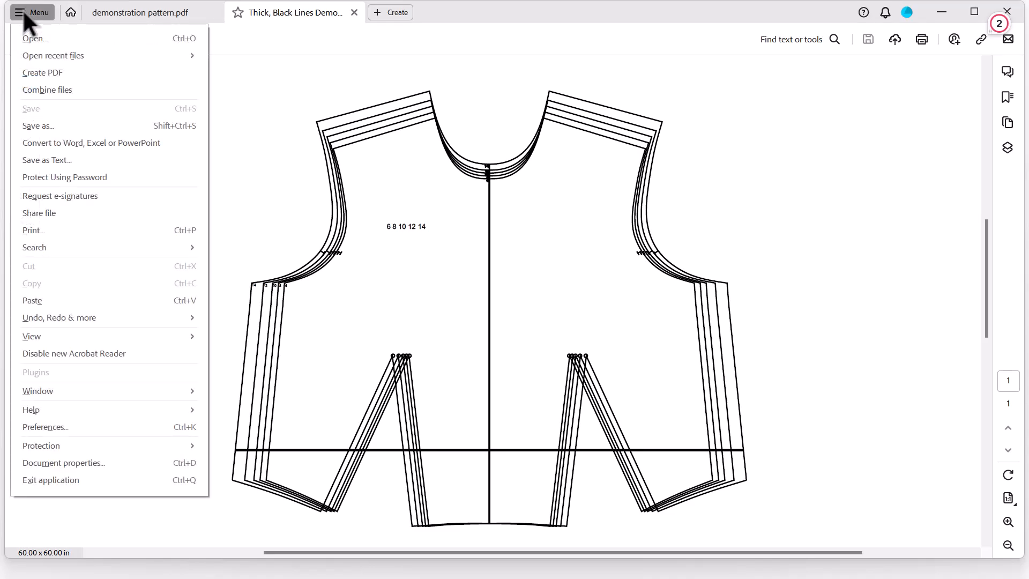
pyautogui.moveTo(59, 430)
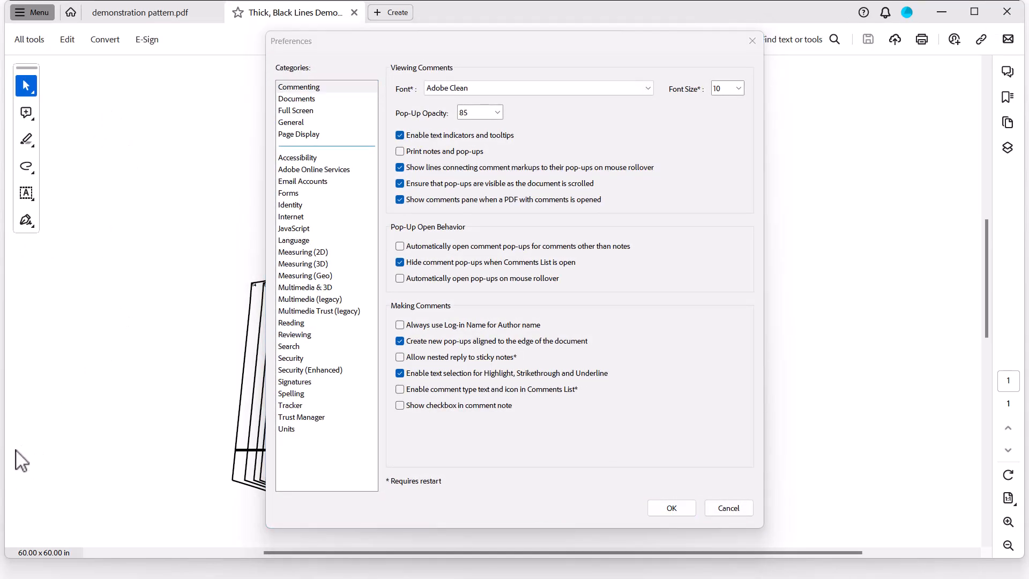
pyautogui.moveTo(302, 165)
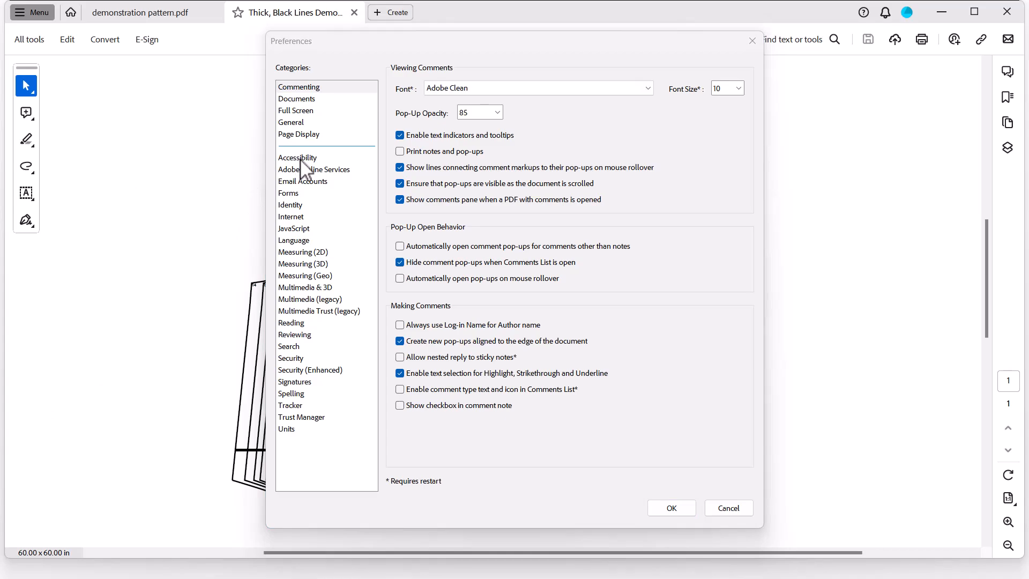
# In Accessibility, enable Replace Document Colors with a black page background and green document text.
pyautogui.click(298, 158)
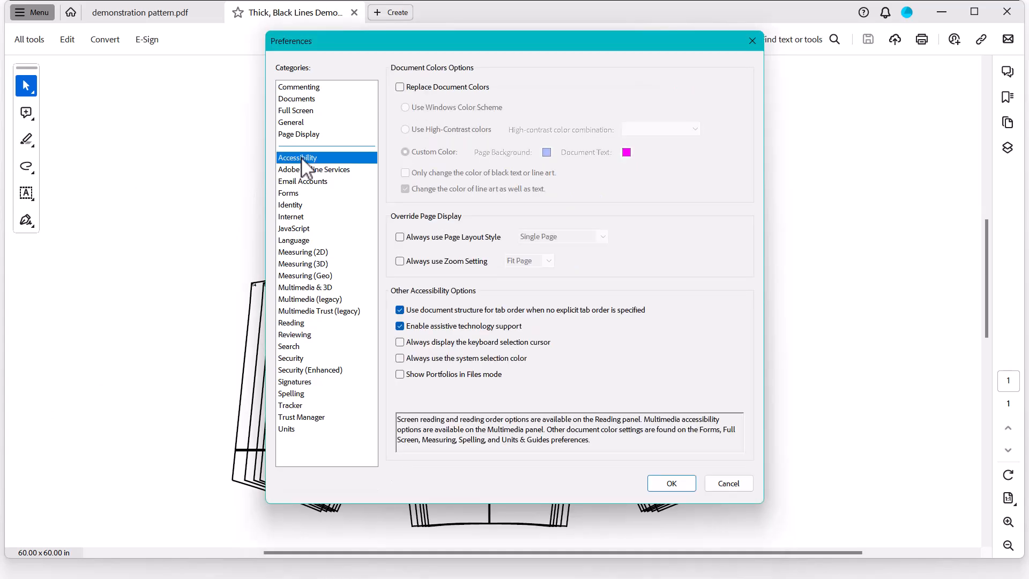
pyautogui.moveTo(310, 163)
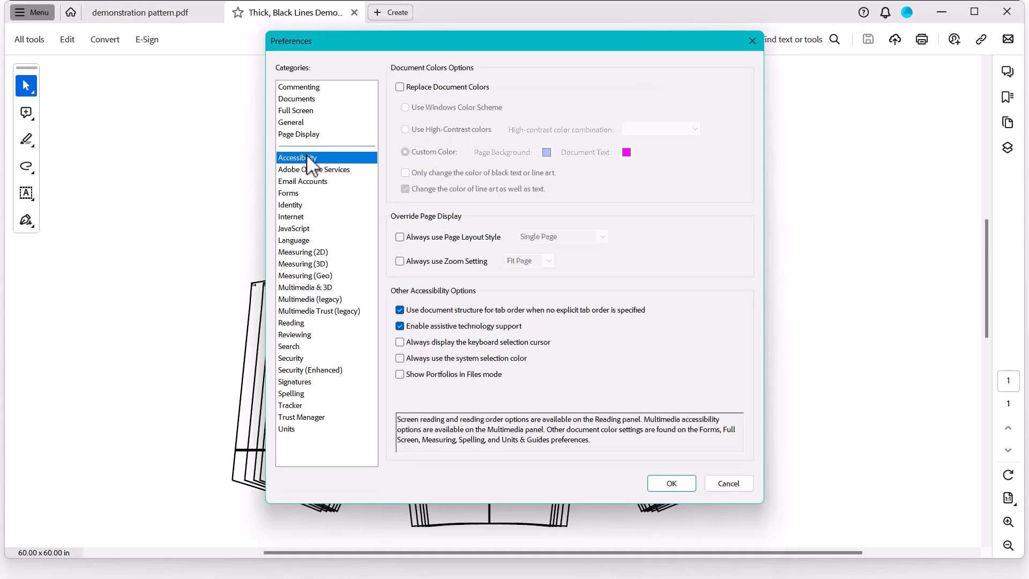
pyautogui.click(400, 87)
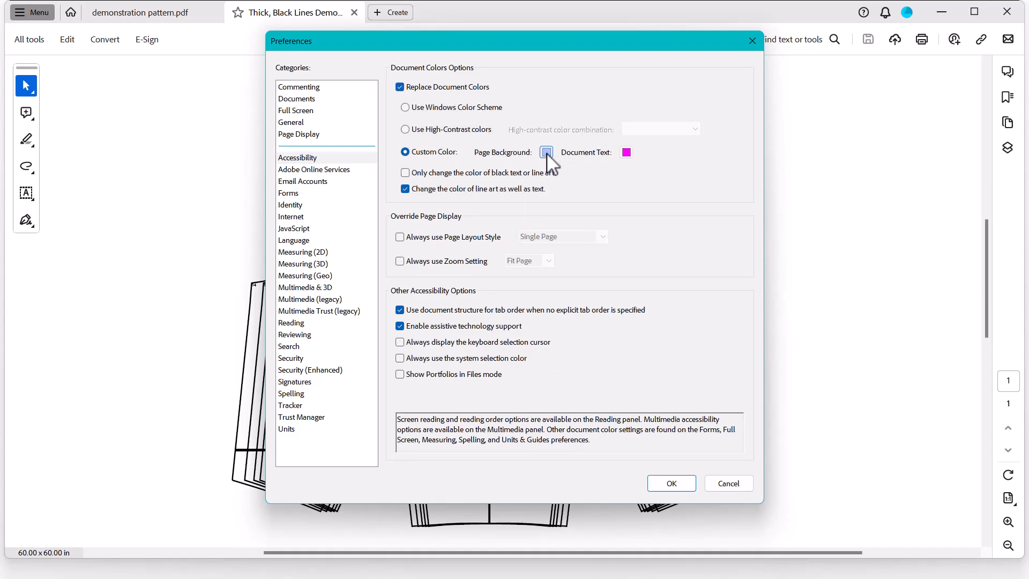
pyautogui.click(546, 153)
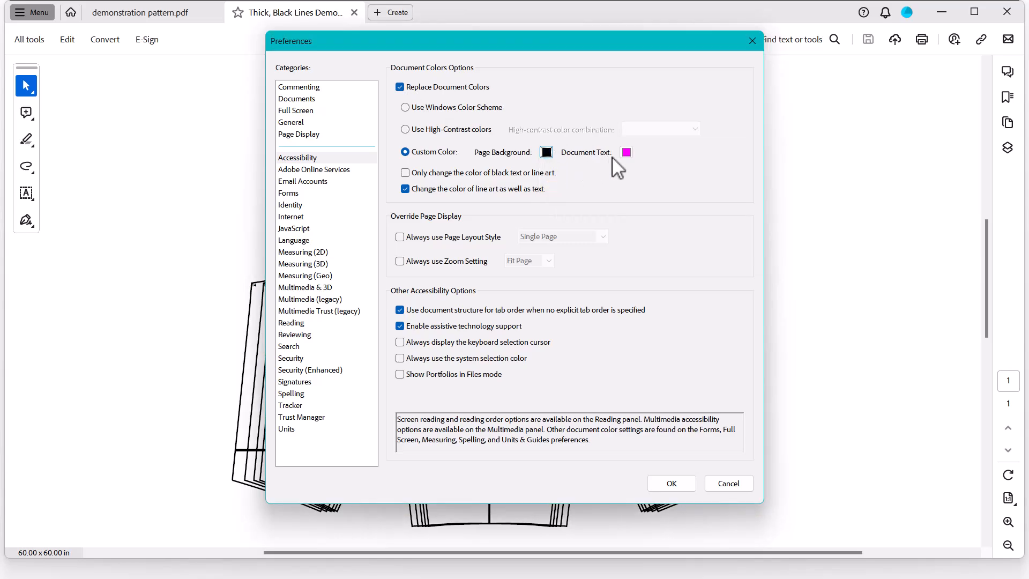
pyautogui.click(626, 152)
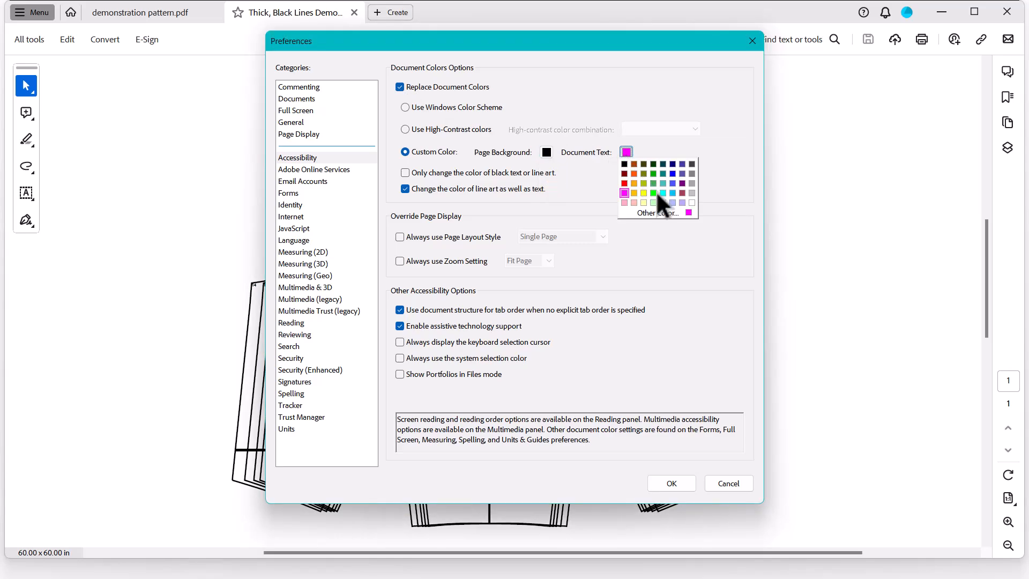
pyautogui.click(652, 193)
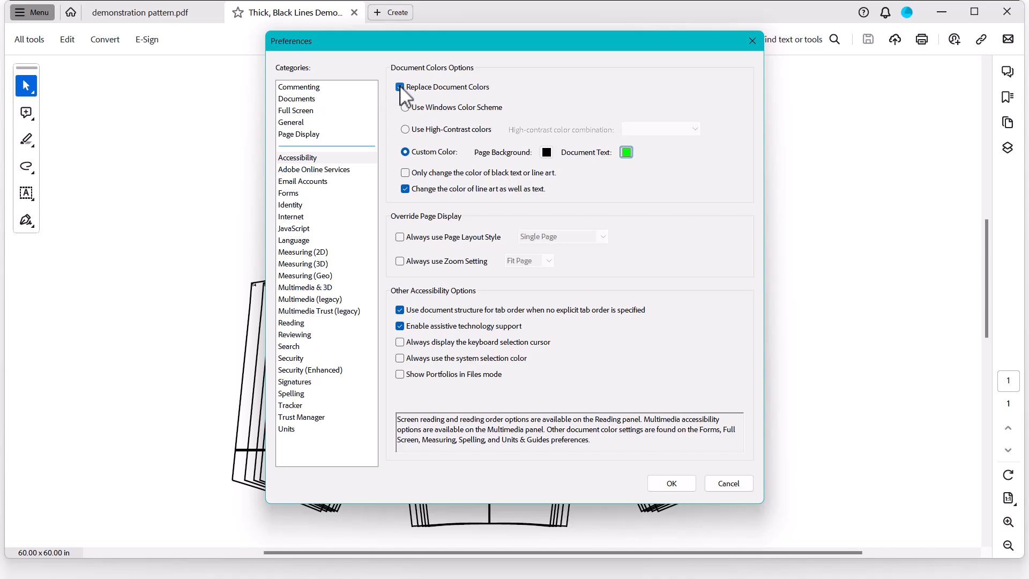
pyautogui.click(399, 87)
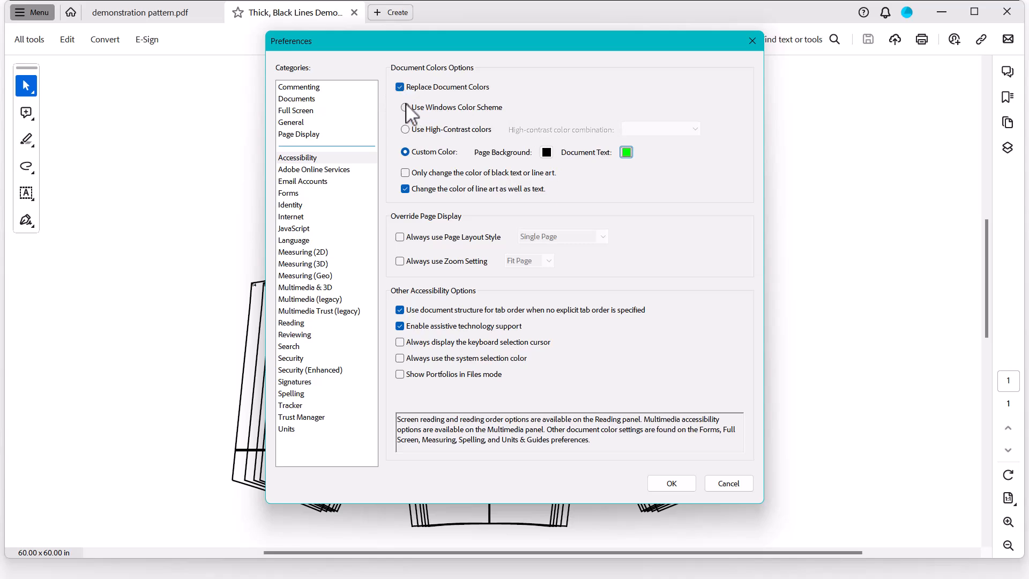
# Try the high-contrast presets, settling on Black text on white.
pyautogui.click(405, 129)
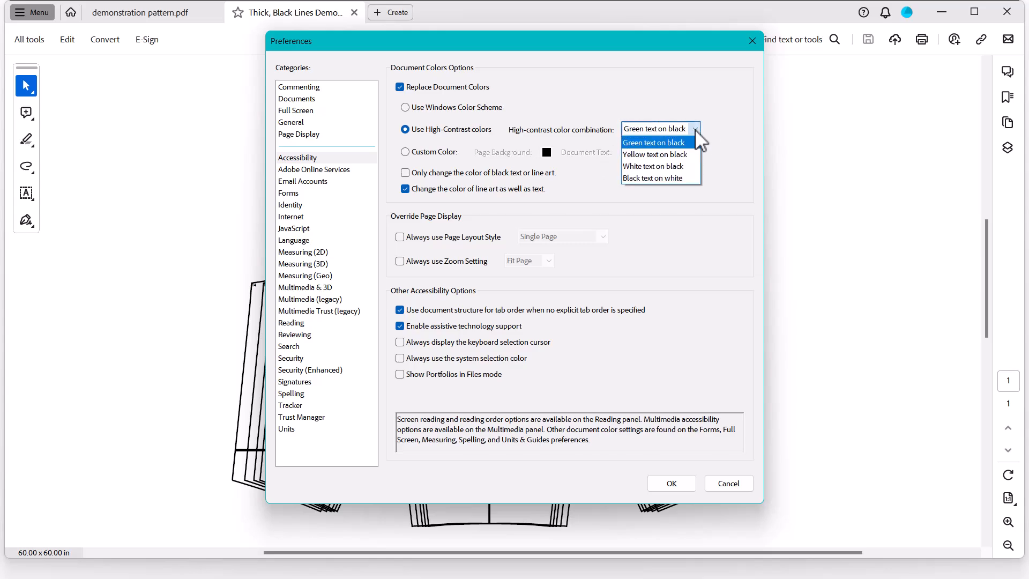
pyautogui.moveTo(656, 155)
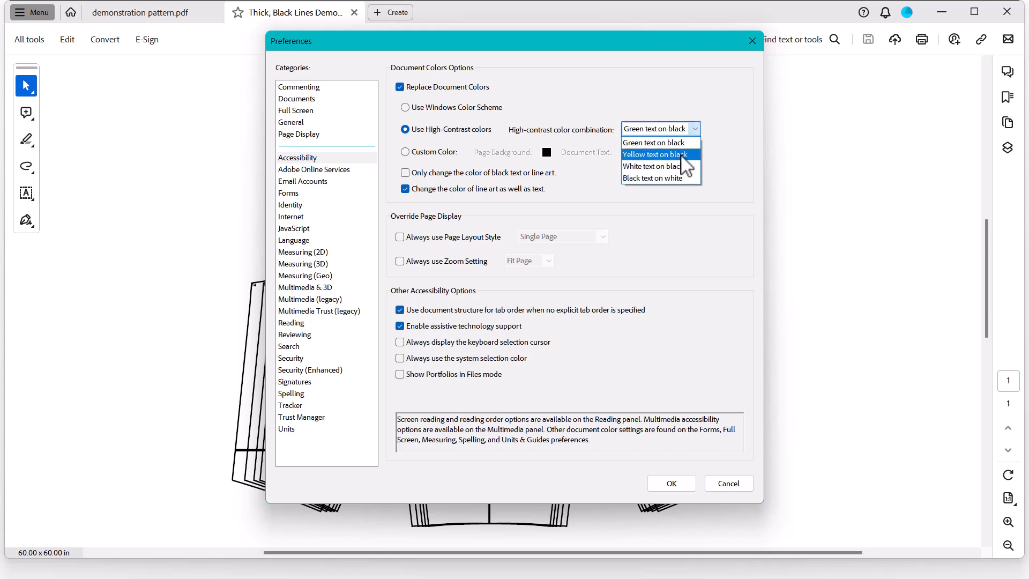
pyautogui.click(653, 166)
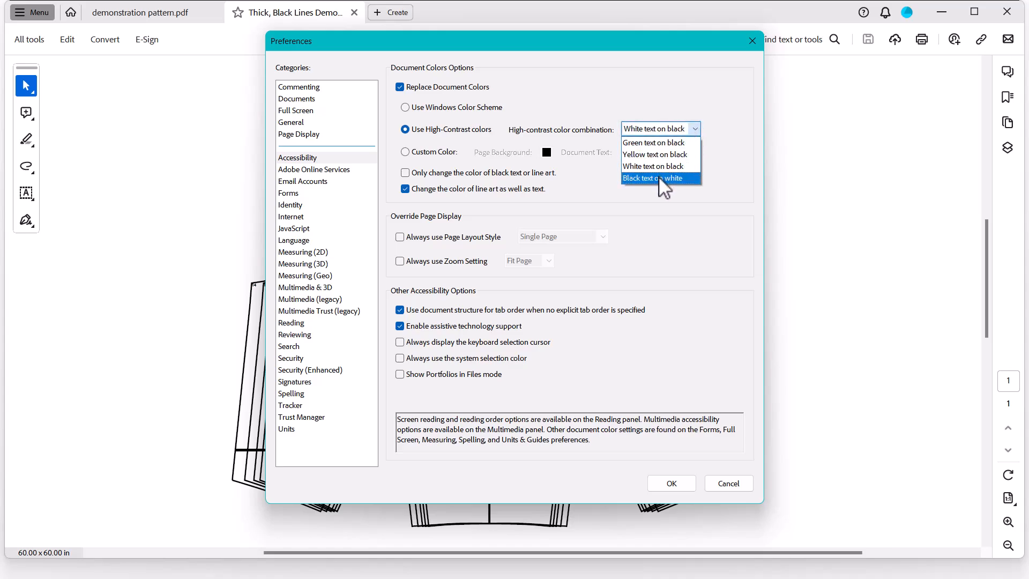
pyautogui.click(654, 178)
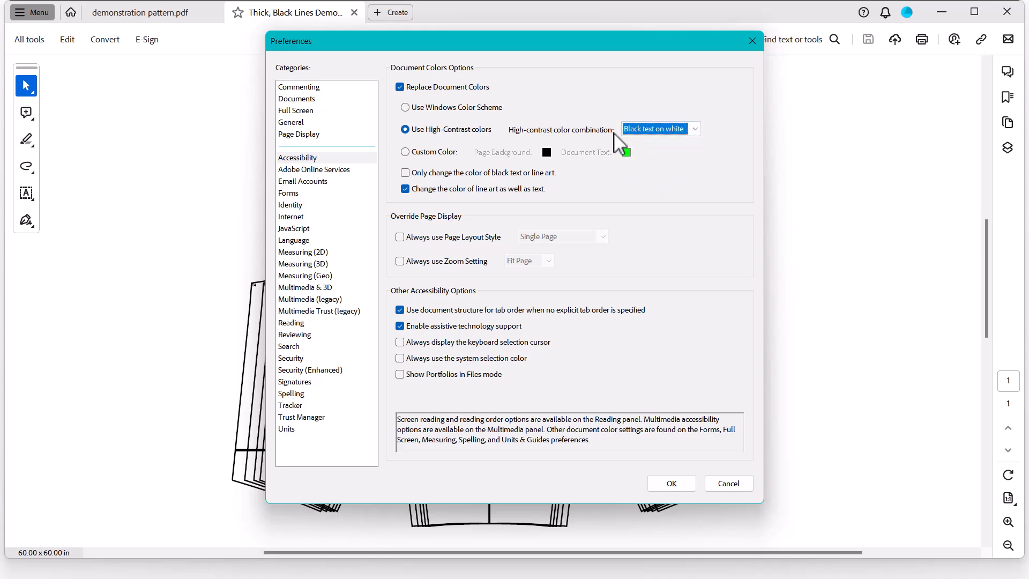
# Return to custom colours with a black page background and open the document text colours.
pyautogui.click(405, 152)
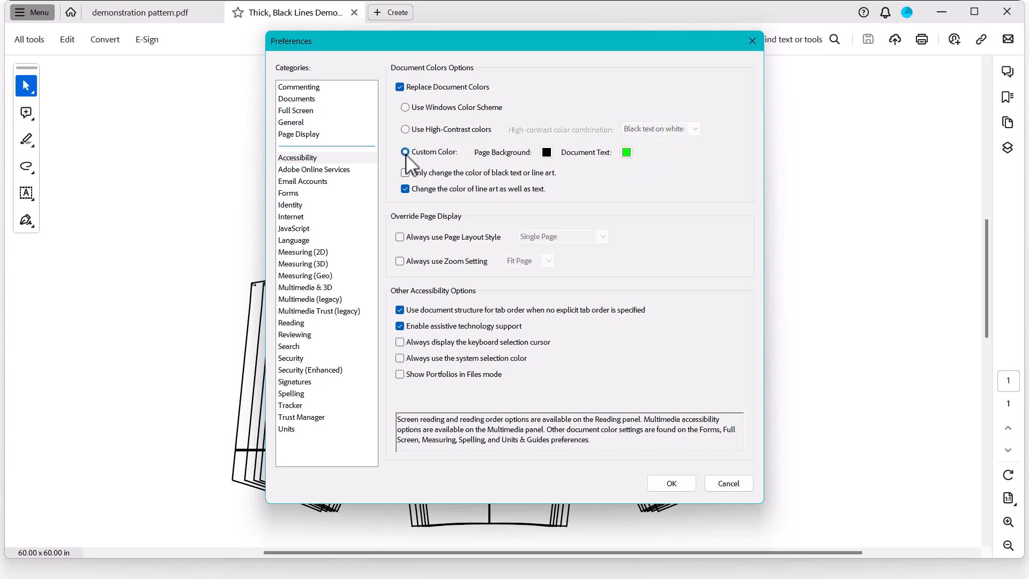
pyautogui.click(405, 152)
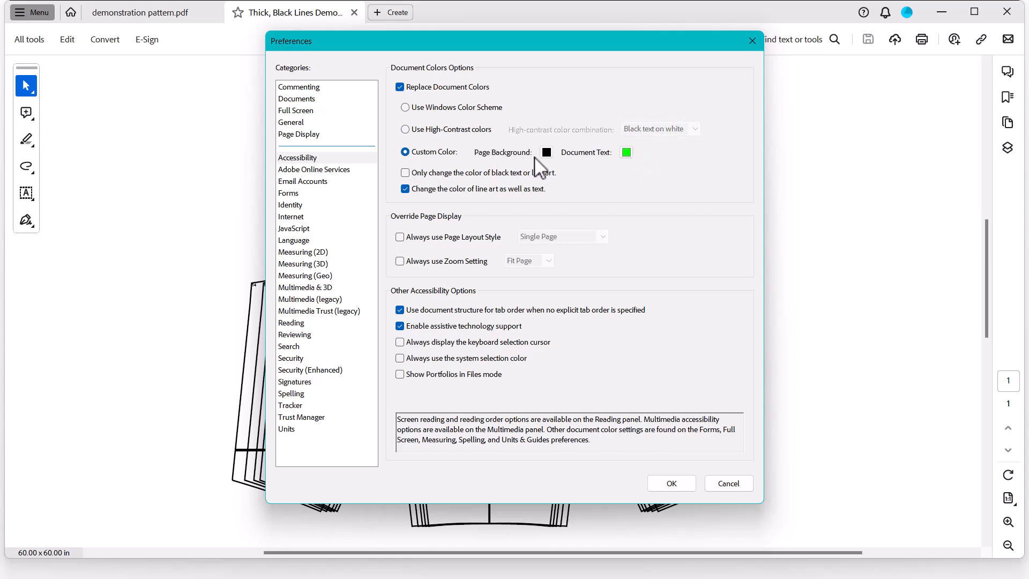
pyautogui.click(547, 153)
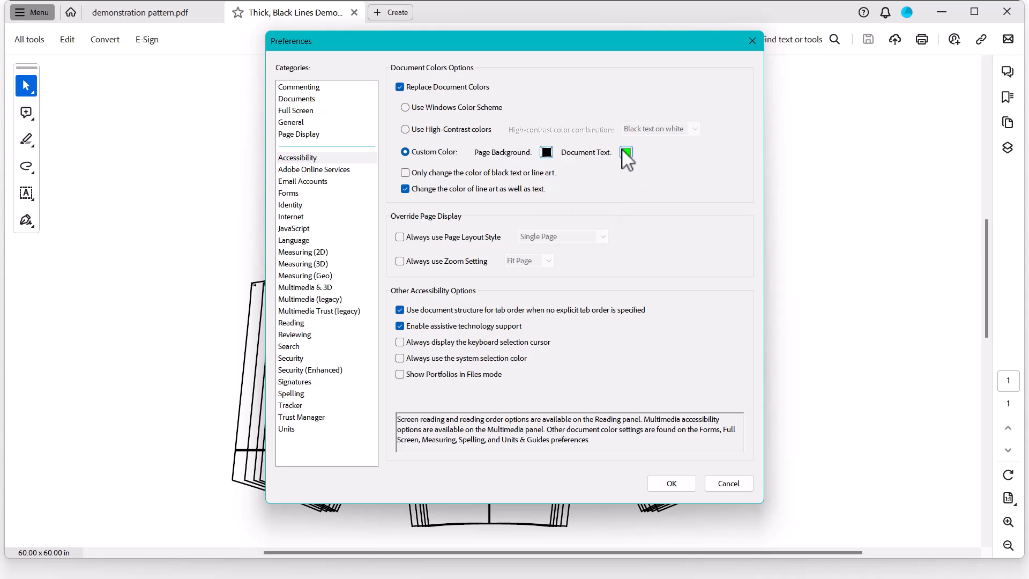
pyautogui.click(626, 152)
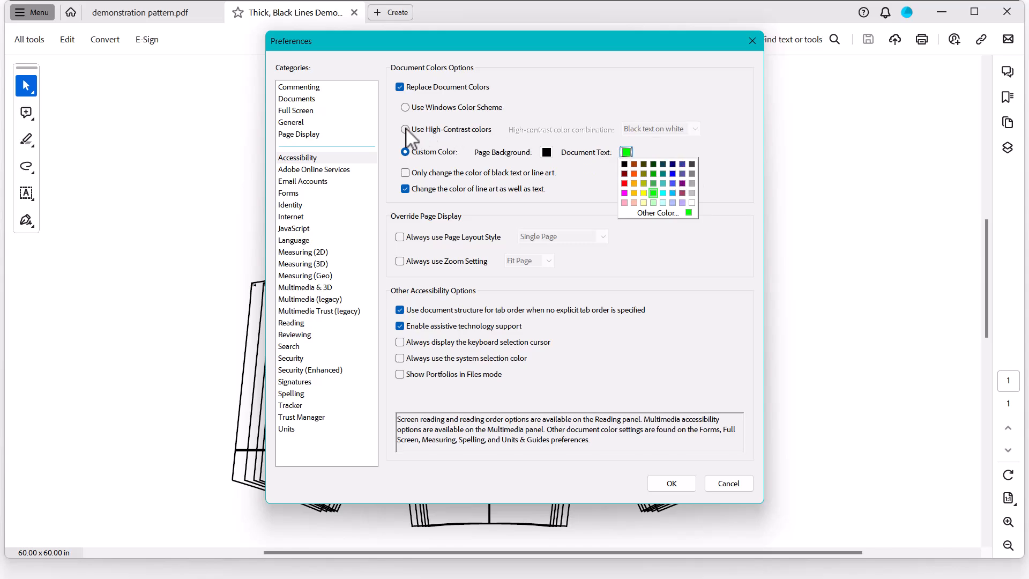
# Choose the Green text on black high-contrast preset, keeping line art recoloured.
pyautogui.click(405, 129)
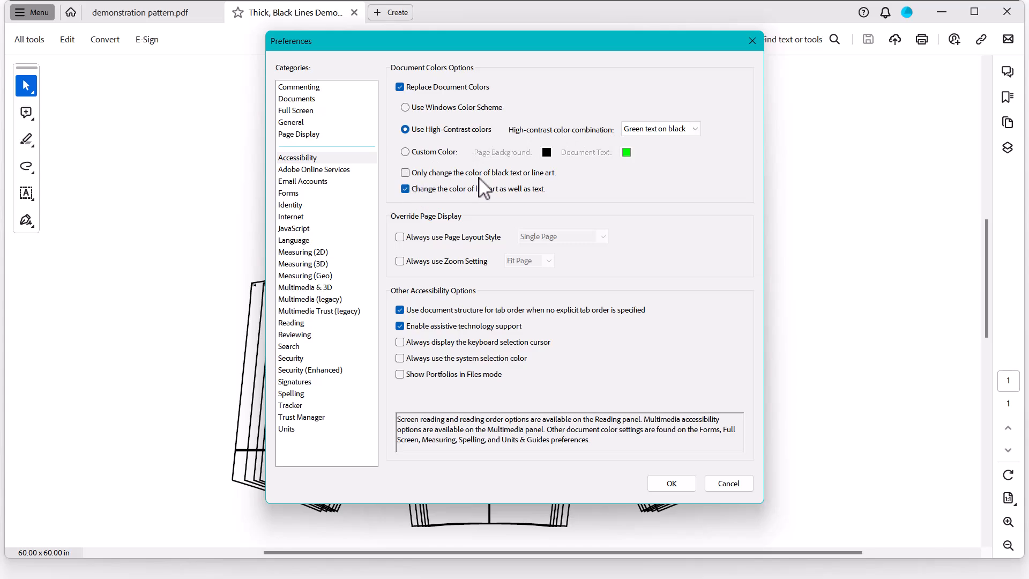
pyautogui.moveTo(564, 197)
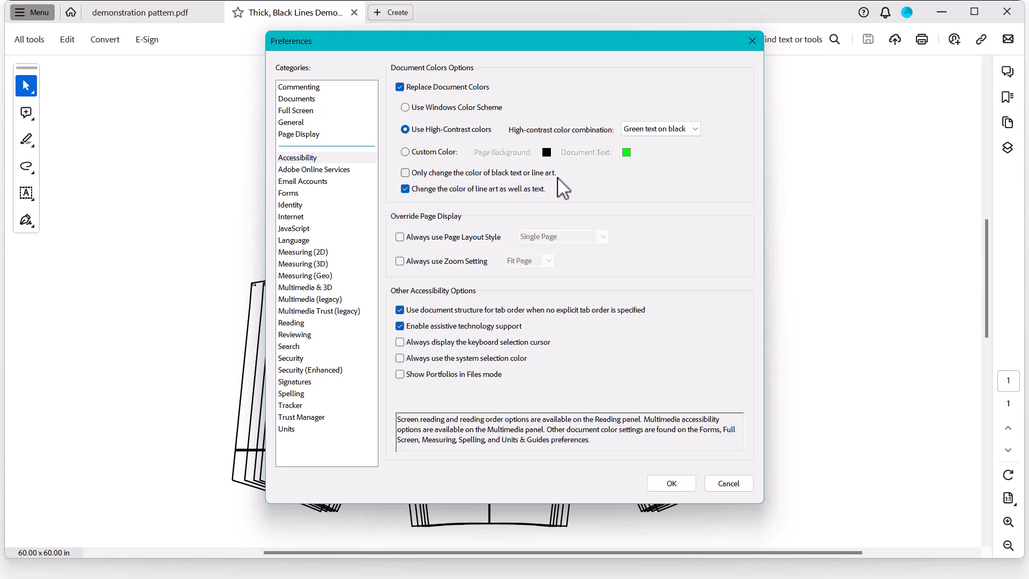
pyautogui.moveTo(448, 200)
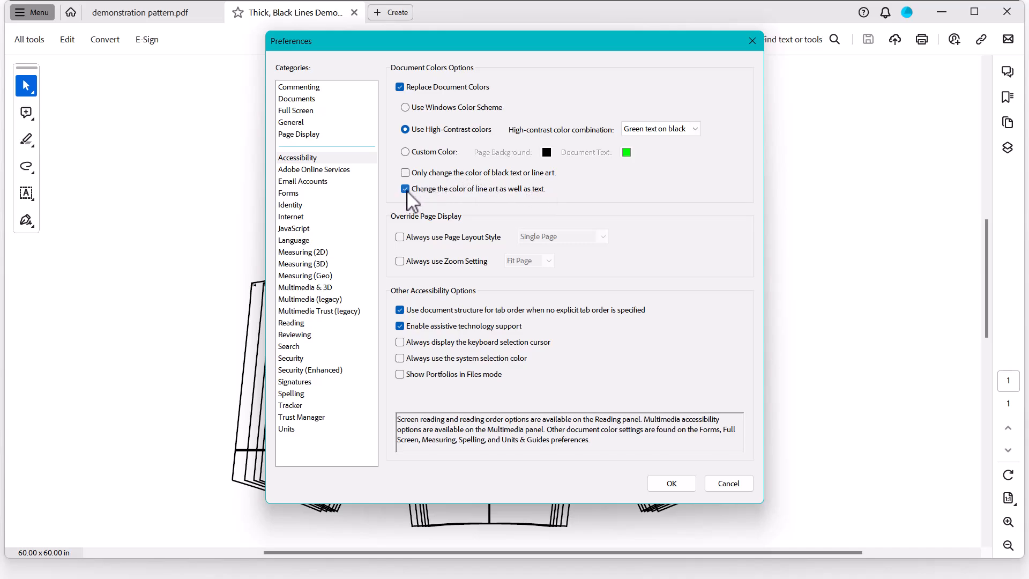
pyautogui.moveTo(455, 199)
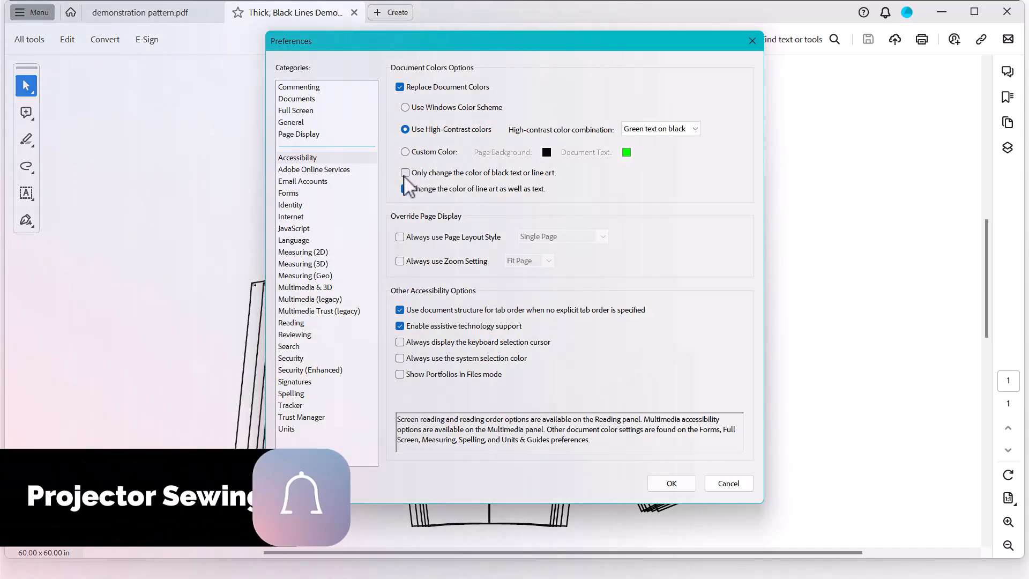
pyautogui.click(405, 188)
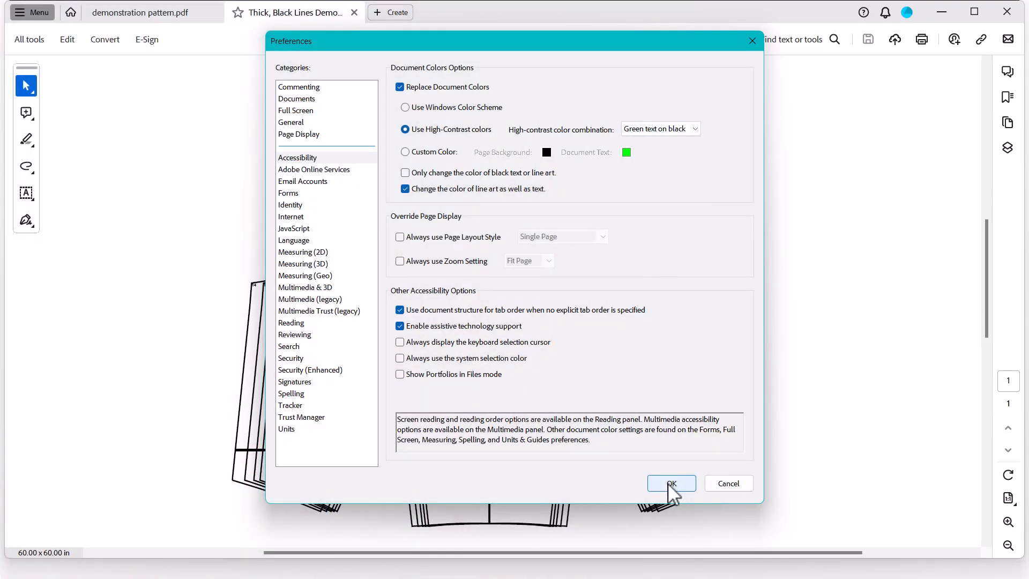
# Confirm Preferences so the pattern shows bright green lines on a black page.
pyautogui.click(672, 483)
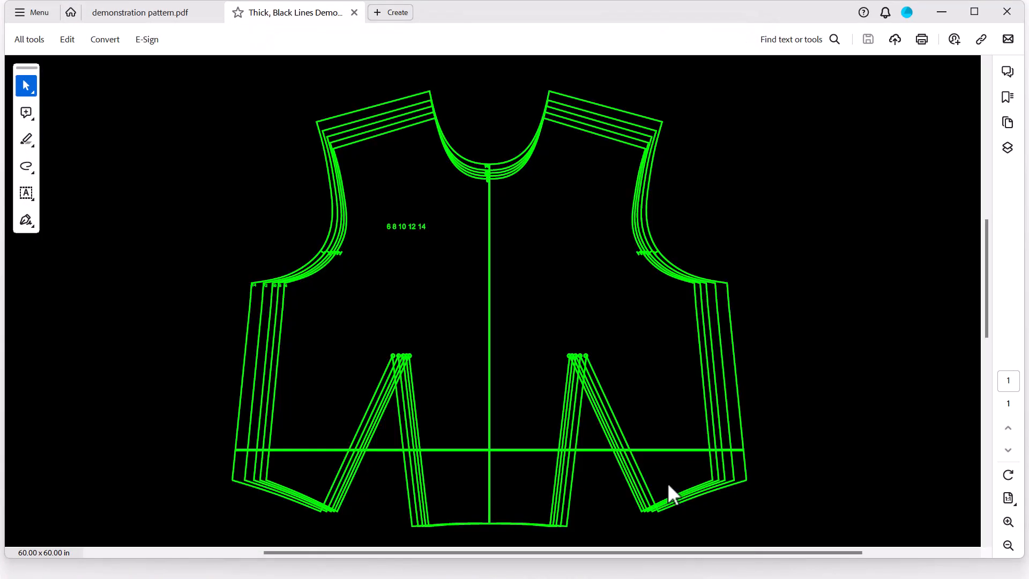
pyautogui.moveTo(663, 489)
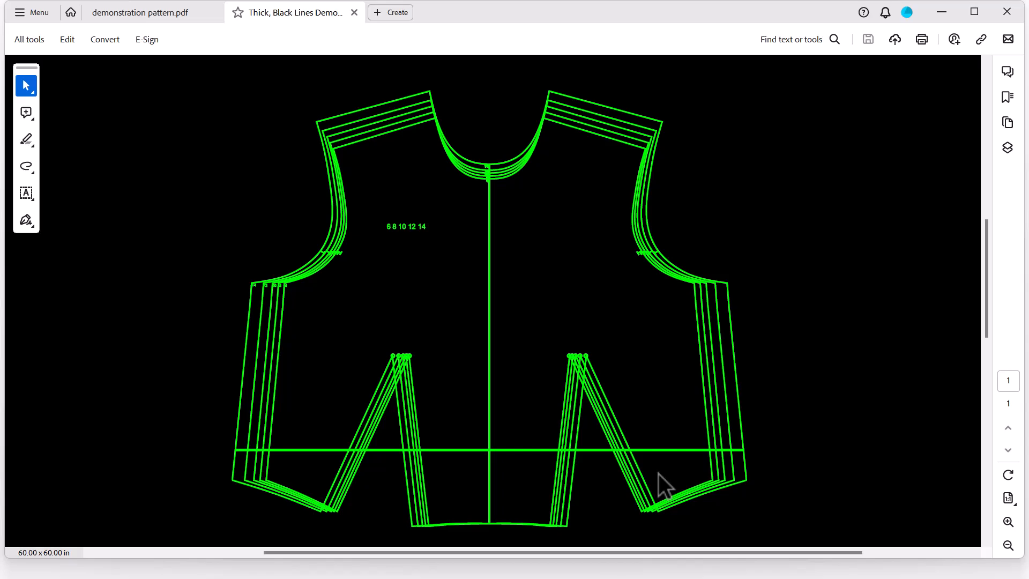
pyautogui.moveTo(204, 106)
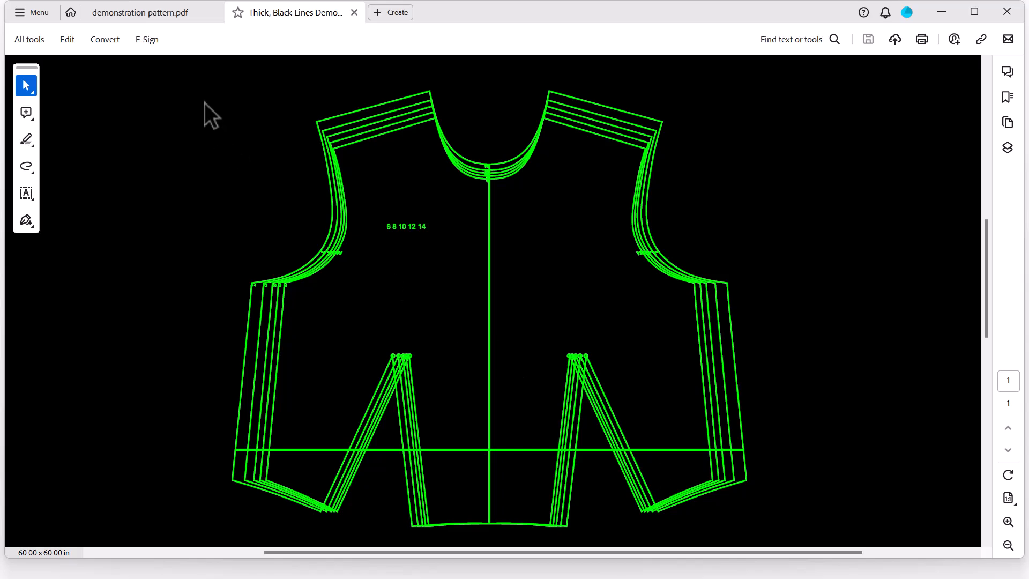
# Switch to demonstration pattern.pdf and review its high-contrast colour preferences before closing the dialog.
pyautogui.click(142, 12)
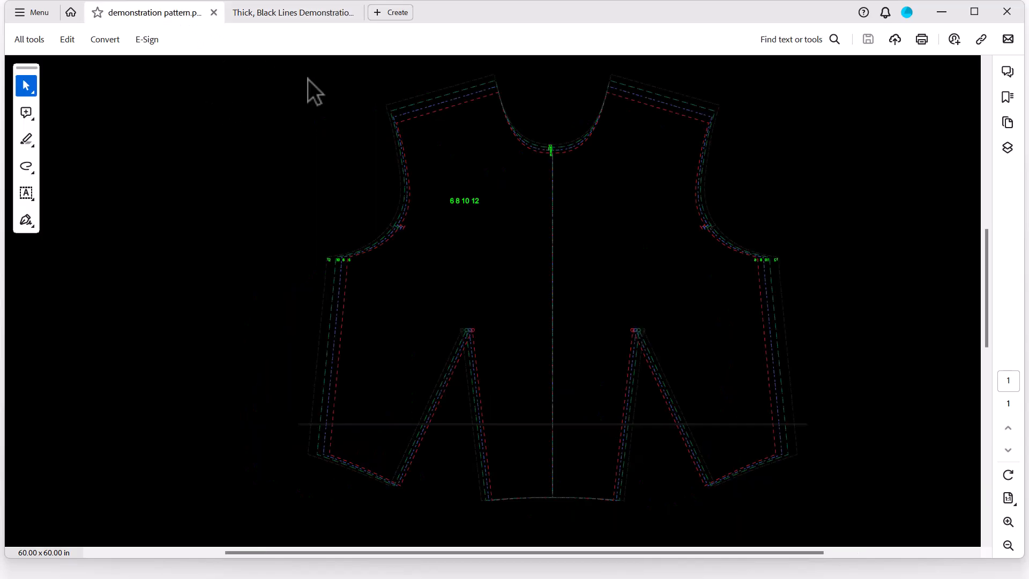
pyautogui.moveTo(431, 276)
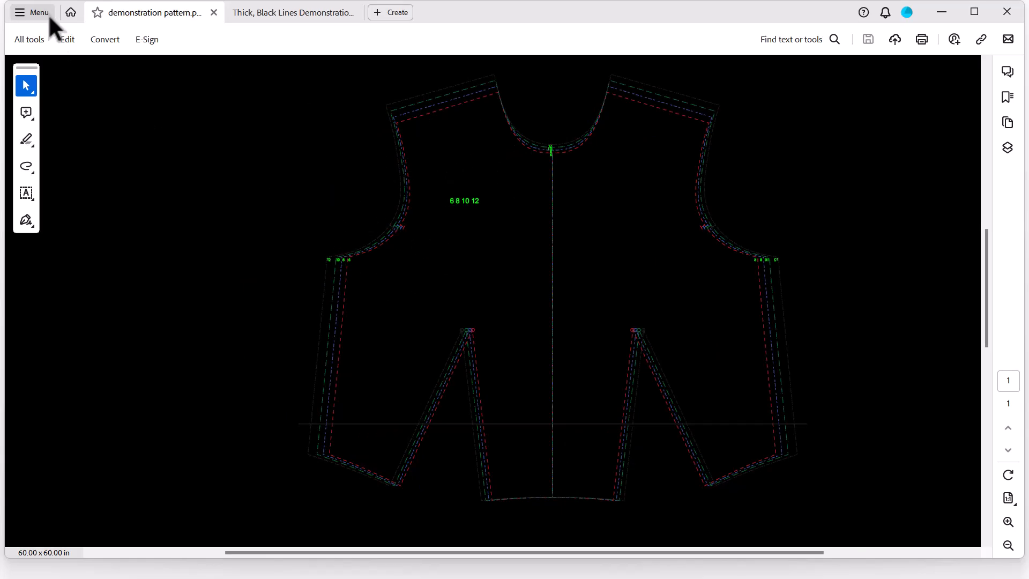
pyautogui.click(33, 13)
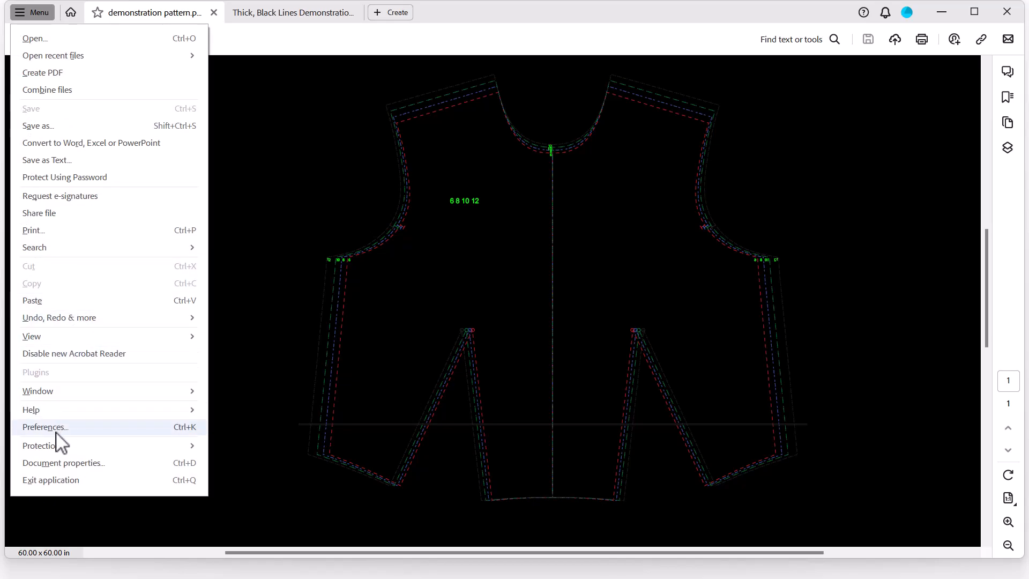
pyautogui.click(45, 427)
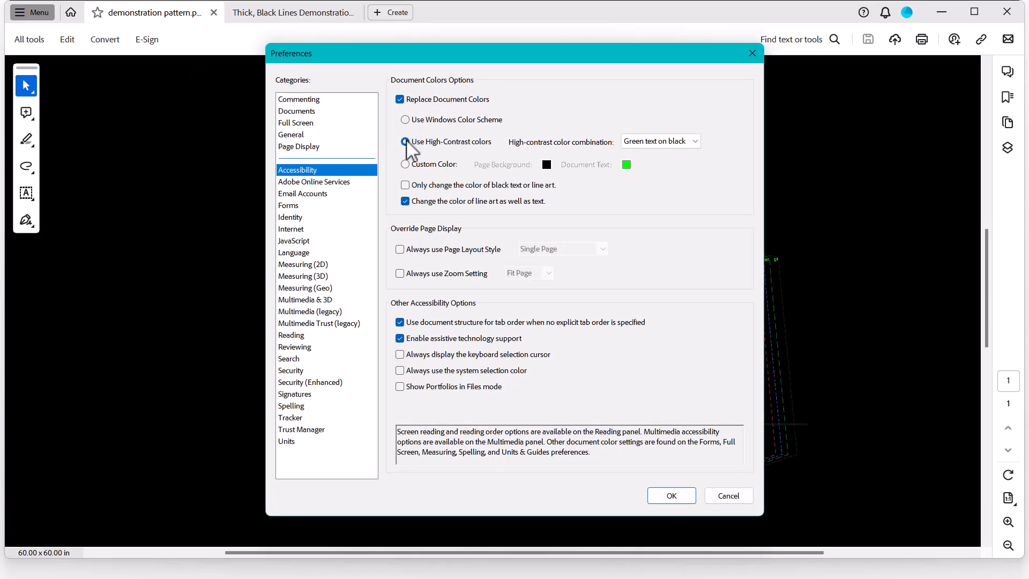
pyautogui.click(405, 141)
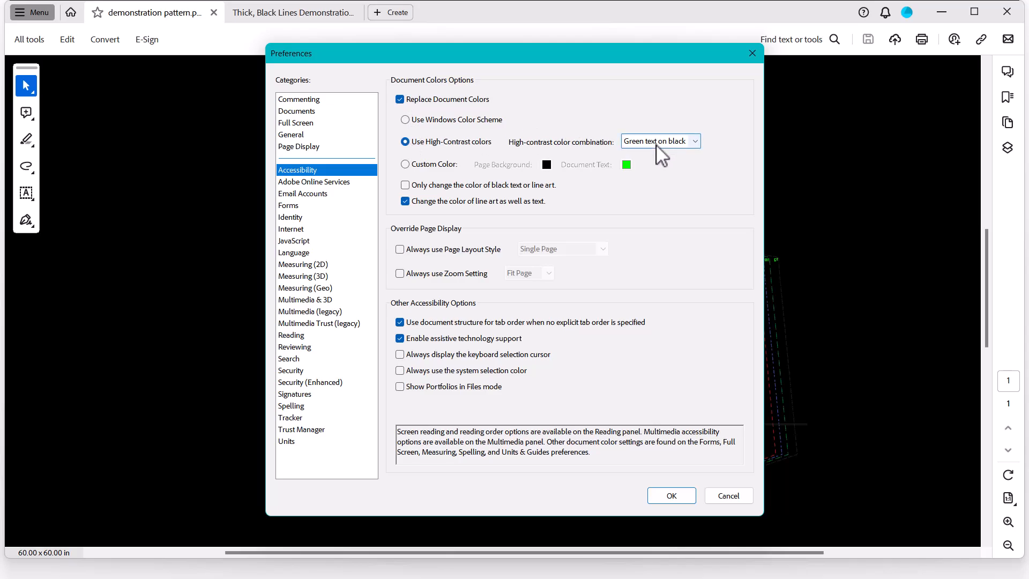
pyautogui.click(672, 495)
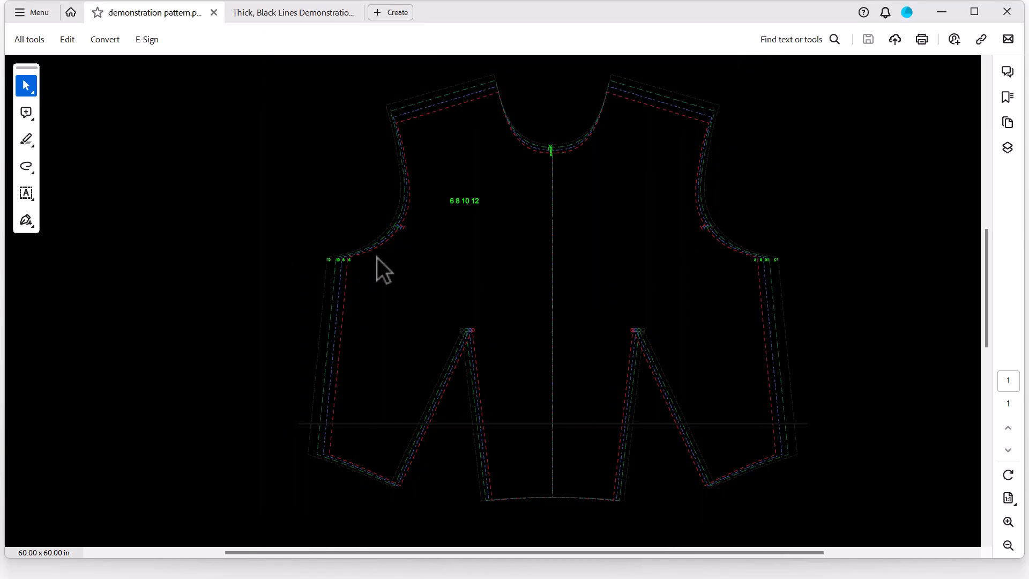
pyautogui.moveTo(889, 100)
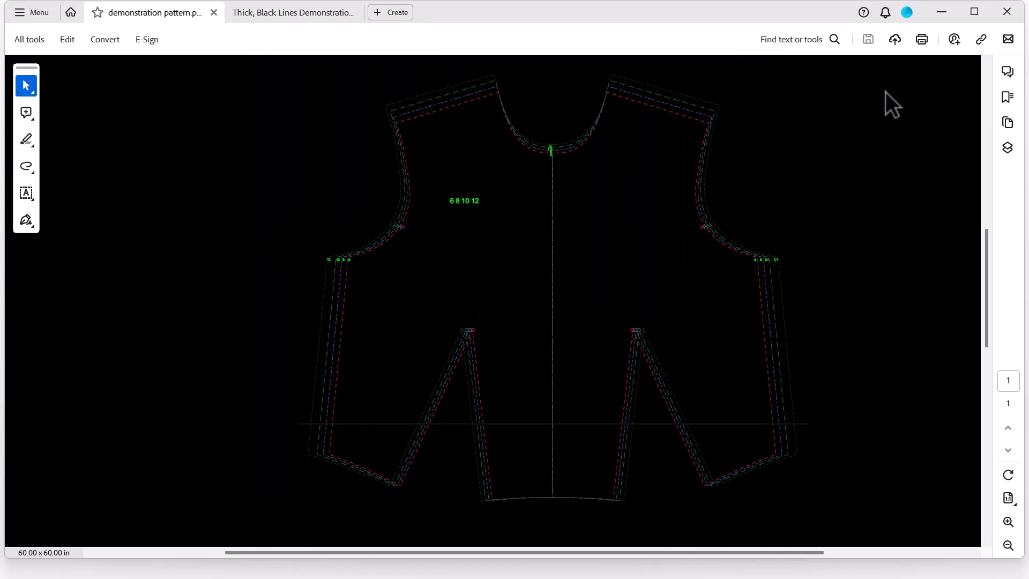
# Hide the size 10 layer in the Layers panel and scroll the pattern.
pyautogui.click(1007, 148)
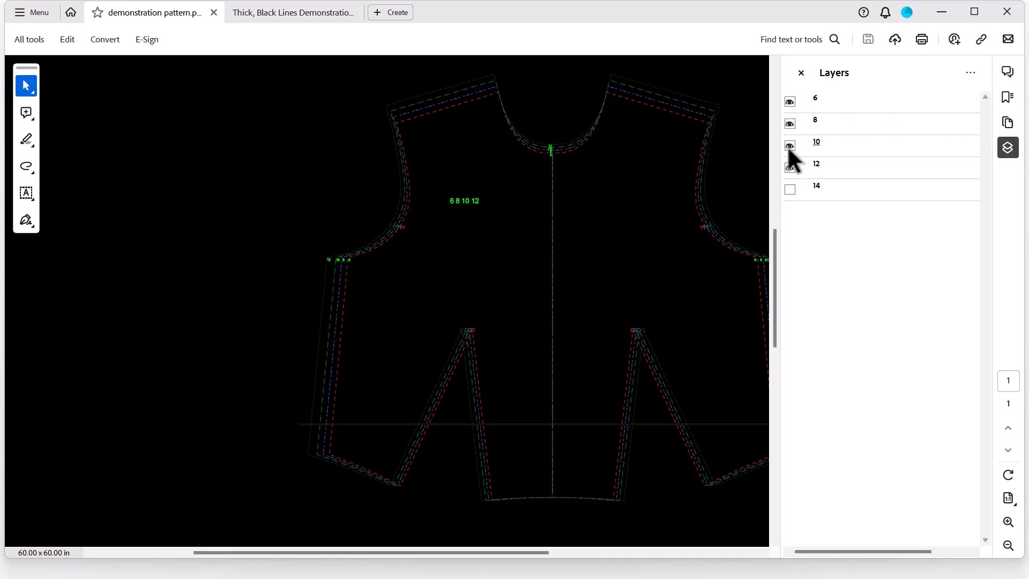
pyautogui.click(790, 123)
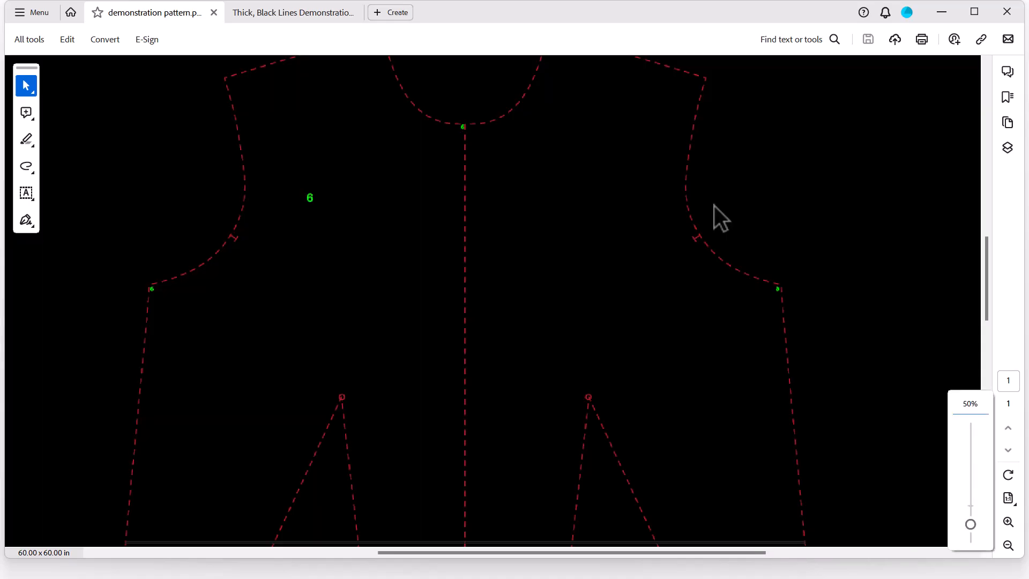
pyautogui.scroll(-3)
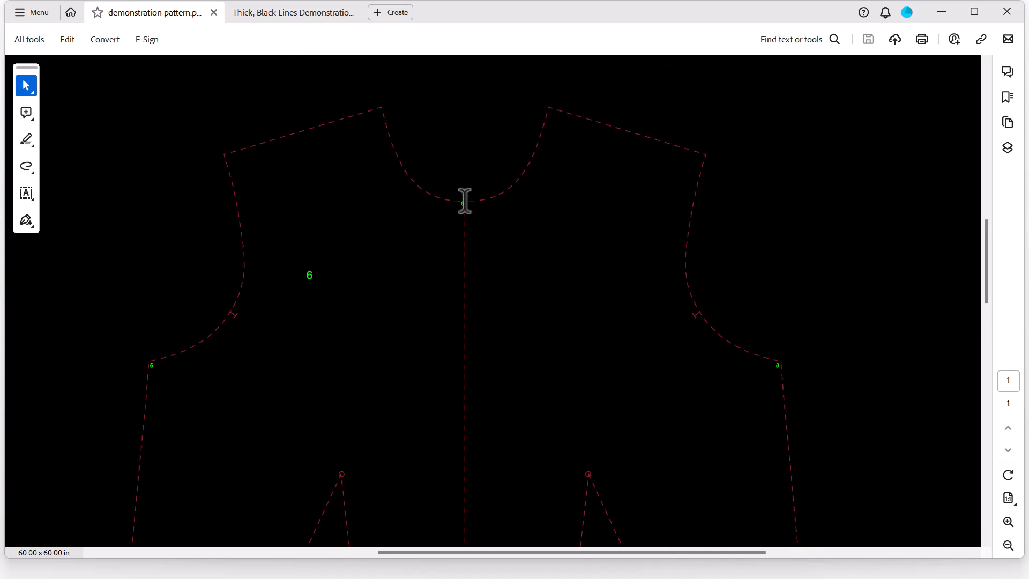
# Compare the two pattern tabs, ending on the thick-lines pattern in green on black.
pyautogui.click(293, 13)
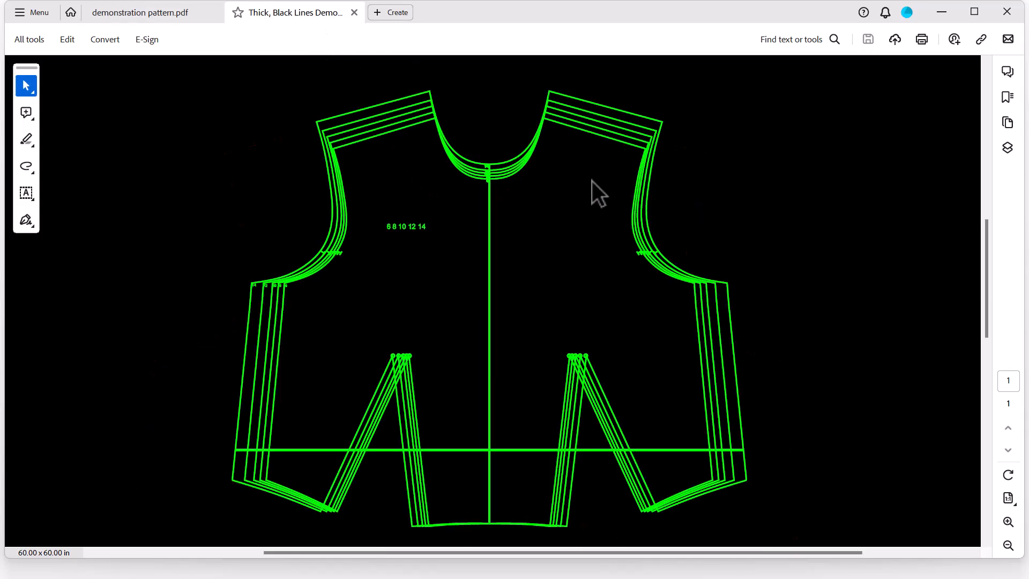
pyautogui.moveTo(508, 188)
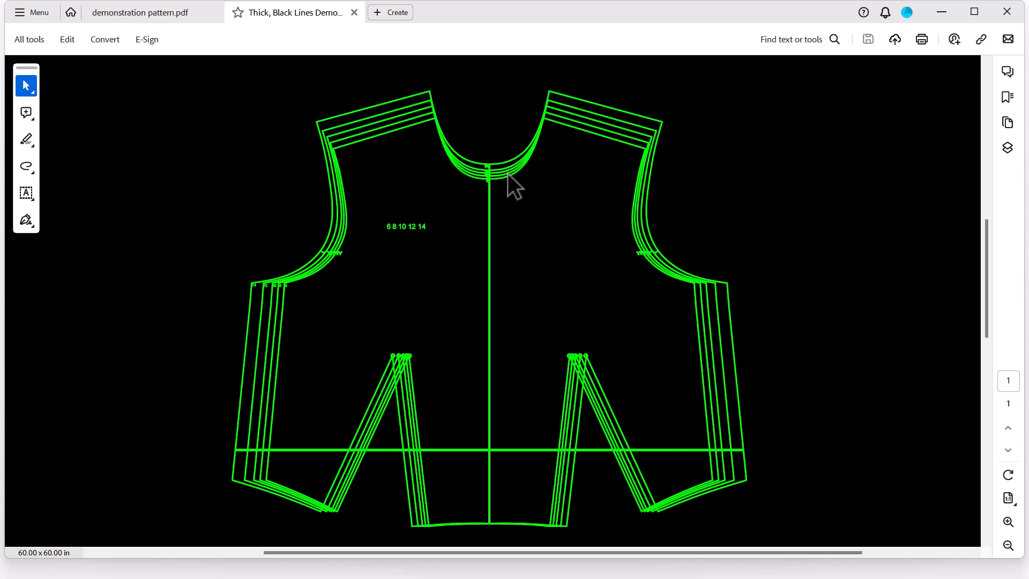
pyautogui.click(137, 12)
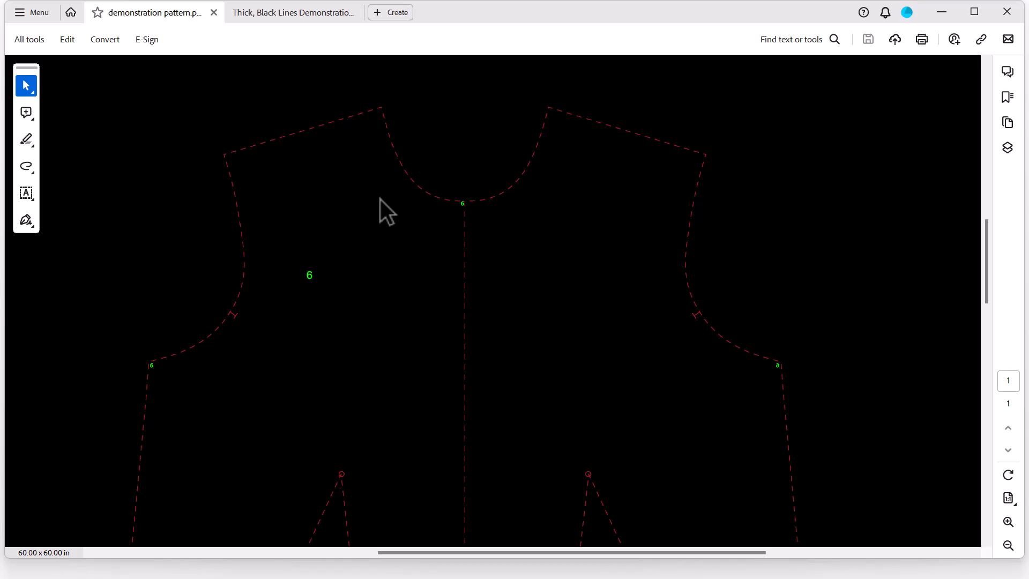
pyautogui.moveTo(345, 111)
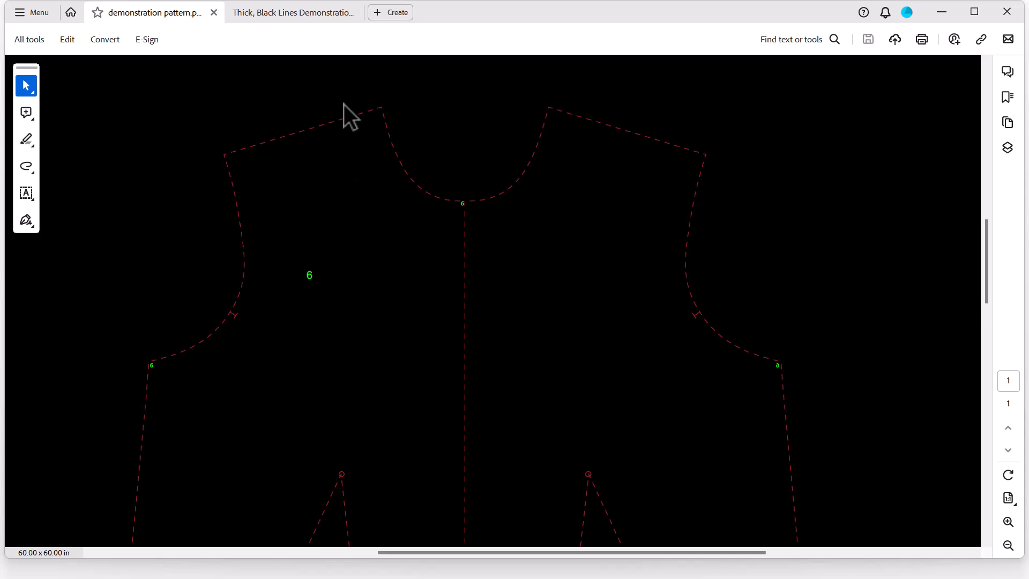
pyautogui.click(294, 12)
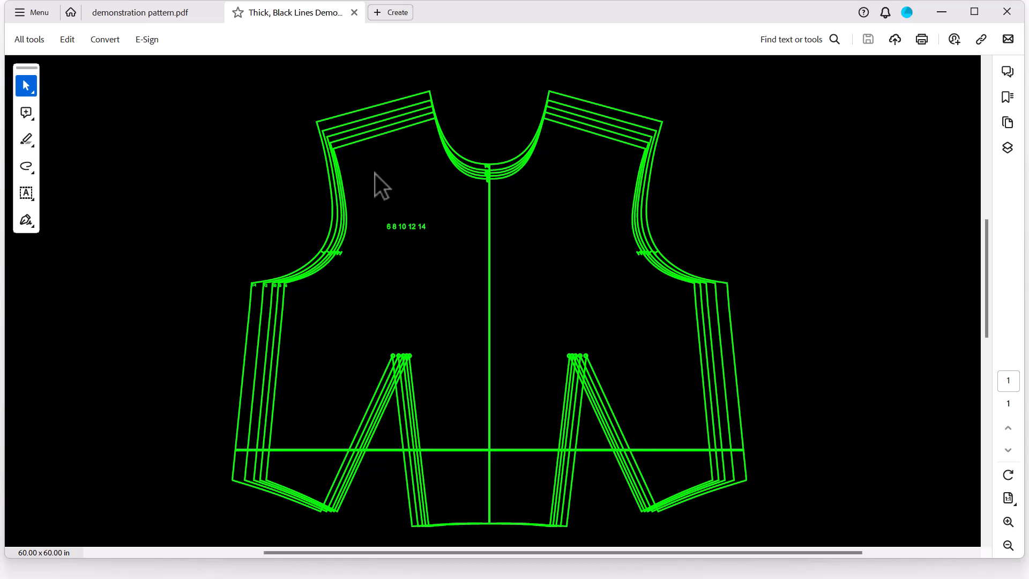
# Set custom colours to a blue page background with dark red lines and apply them.
pyautogui.press('Ctrl+K')
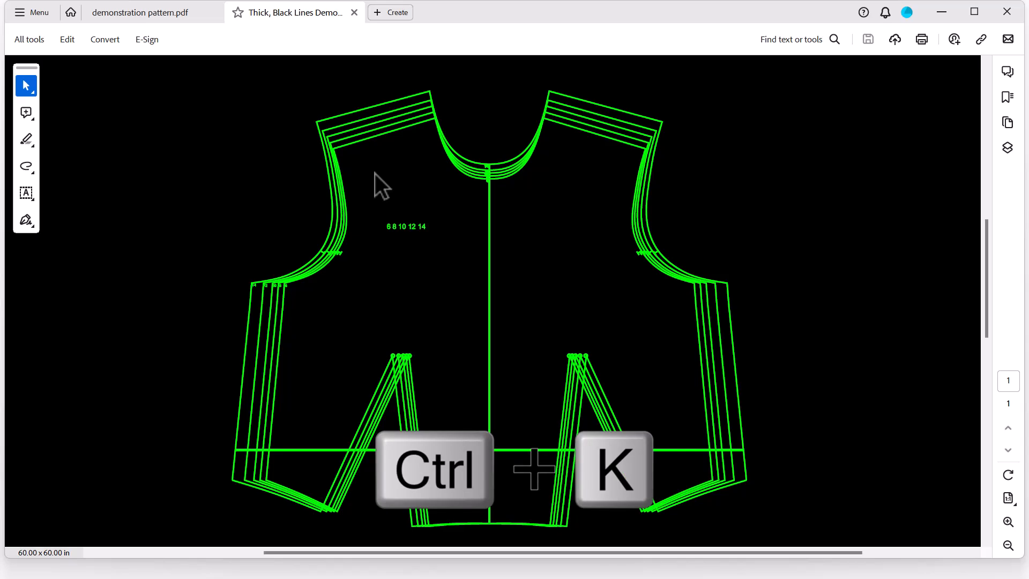
pyautogui.press('Ctrl+K')
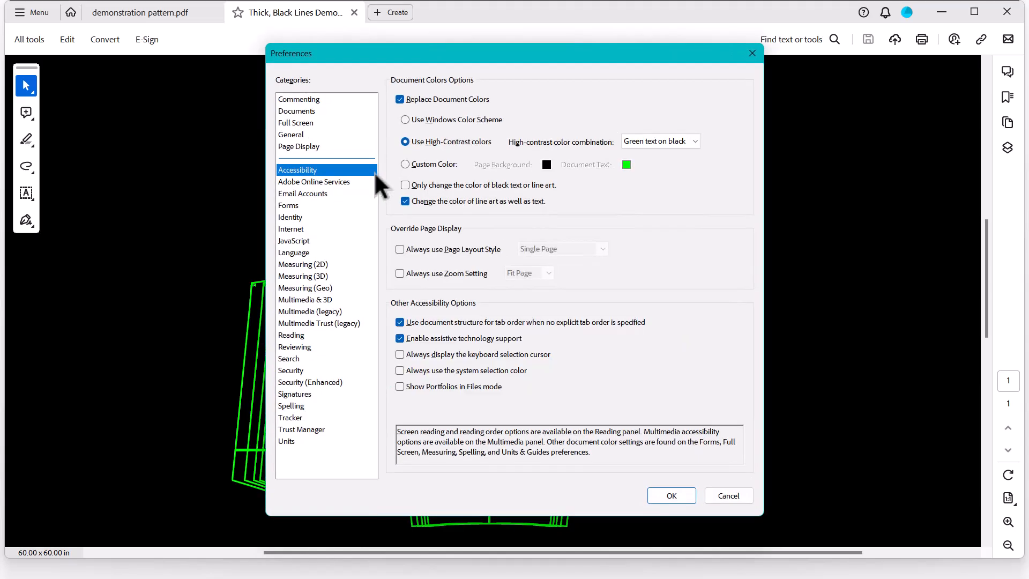
pyautogui.moveTo(313, 158)
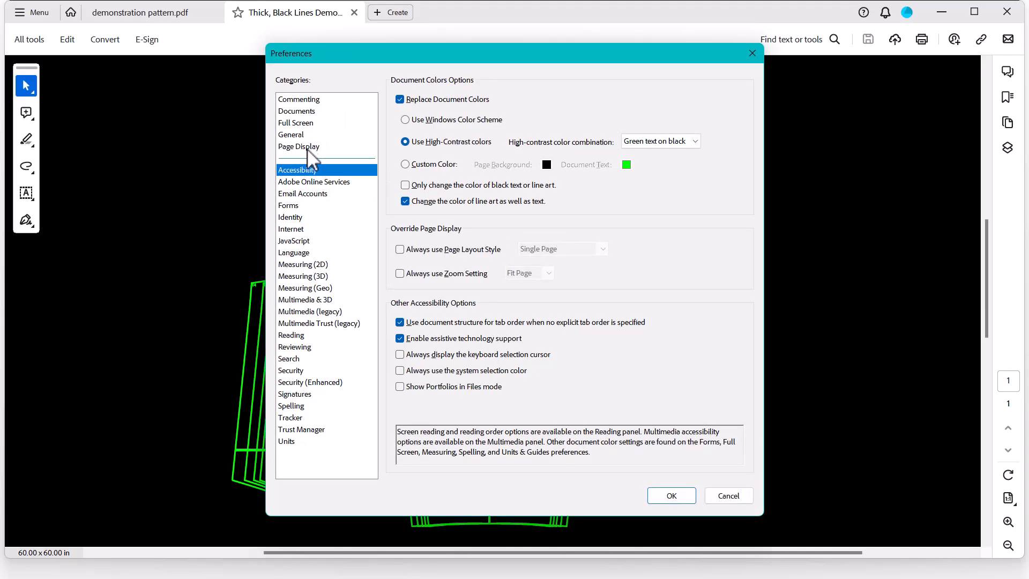
pyautogui.moveTo(279, 181)
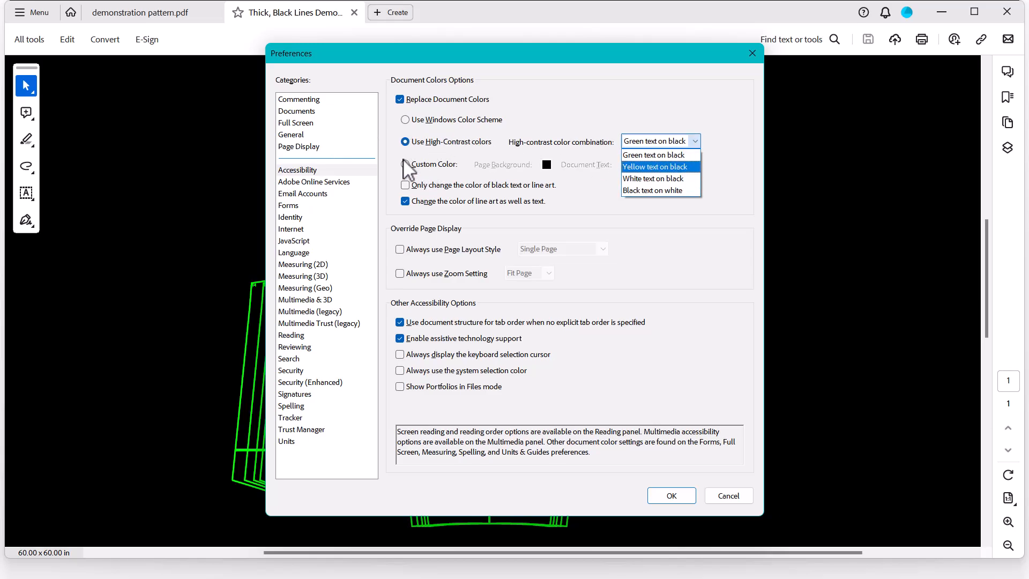
pyautogui.click(405, 164)
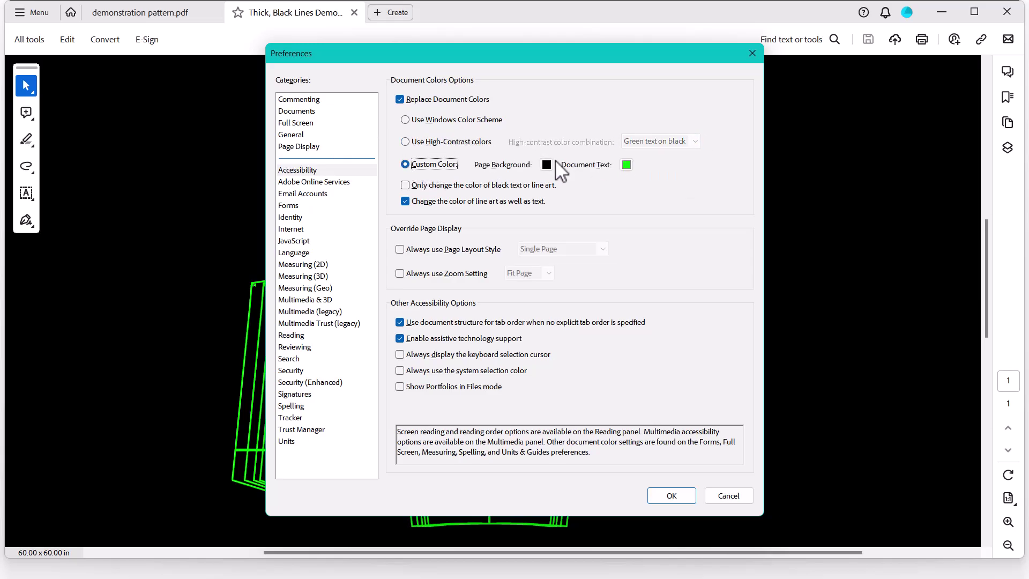
pyautogui.click(547, 165)
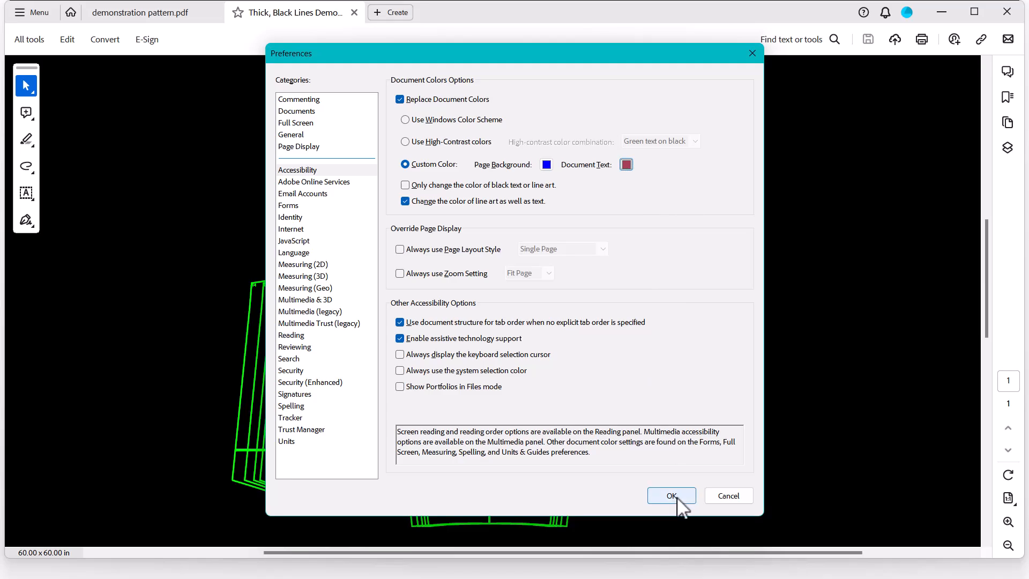
pyautogui.click(671, 496)
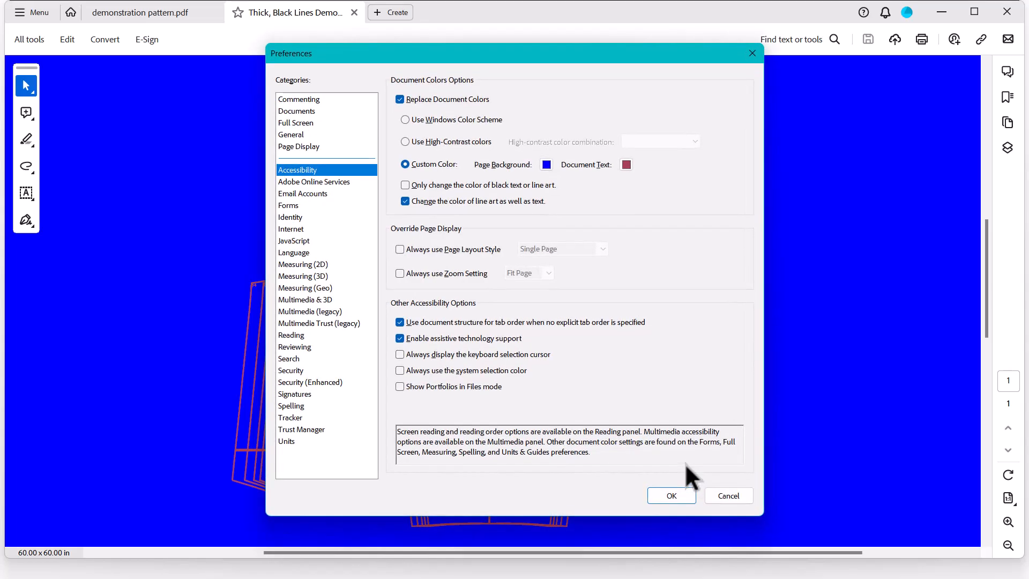
# Set the Accessibility custom Page Background colour to black.
pyautogui.click(546, 164)
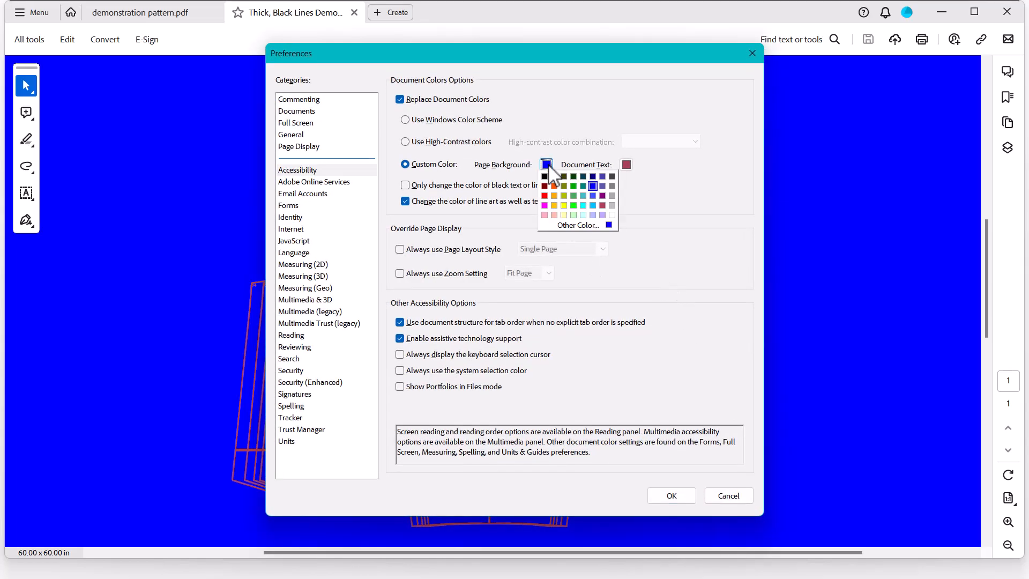
pyautogui.click(626, 164)
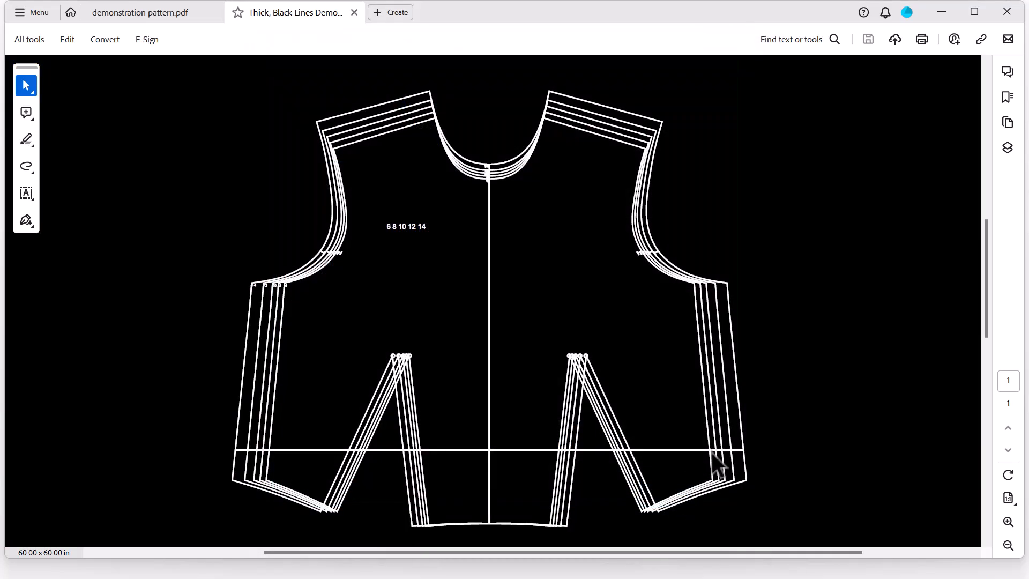
pyautogui.moveTo(858, 310)
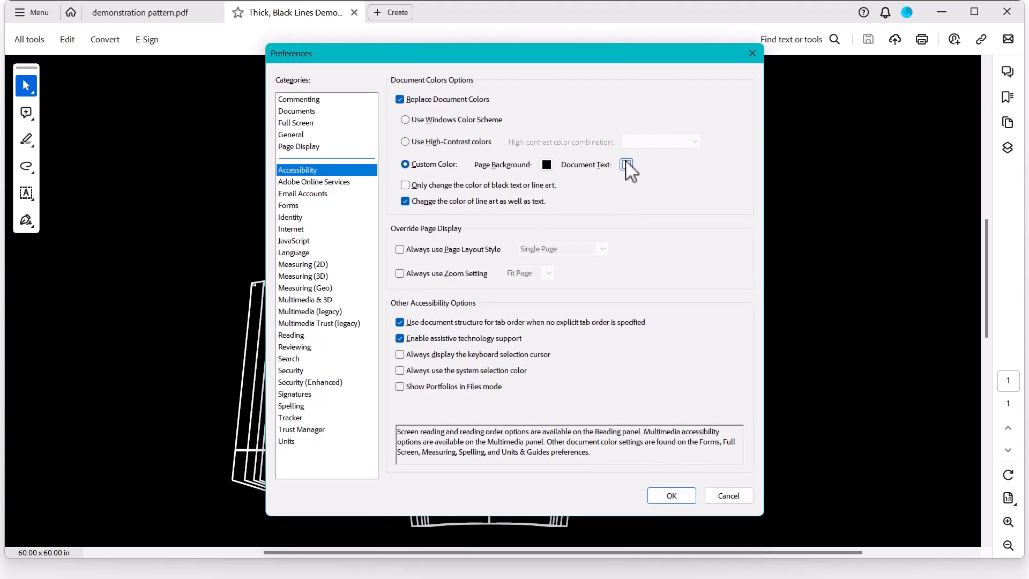
# Change the Document Text colour to yellow and apply the yellow-on-black preferences with OK.
pyautogui.click(626, 164)
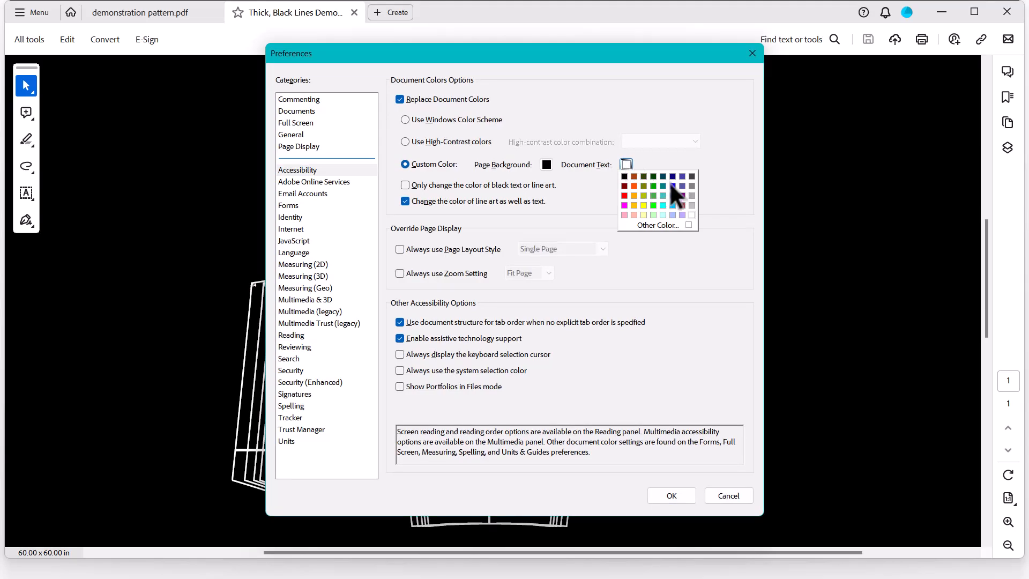
pyautogui.moveTo(687, 212)
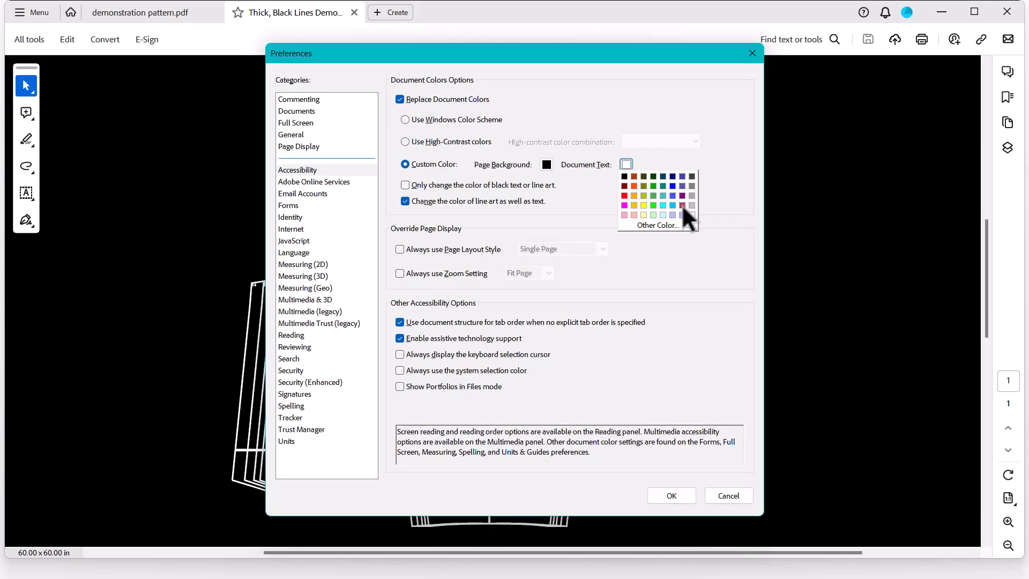
pyautogui.moveTo(684, 223)
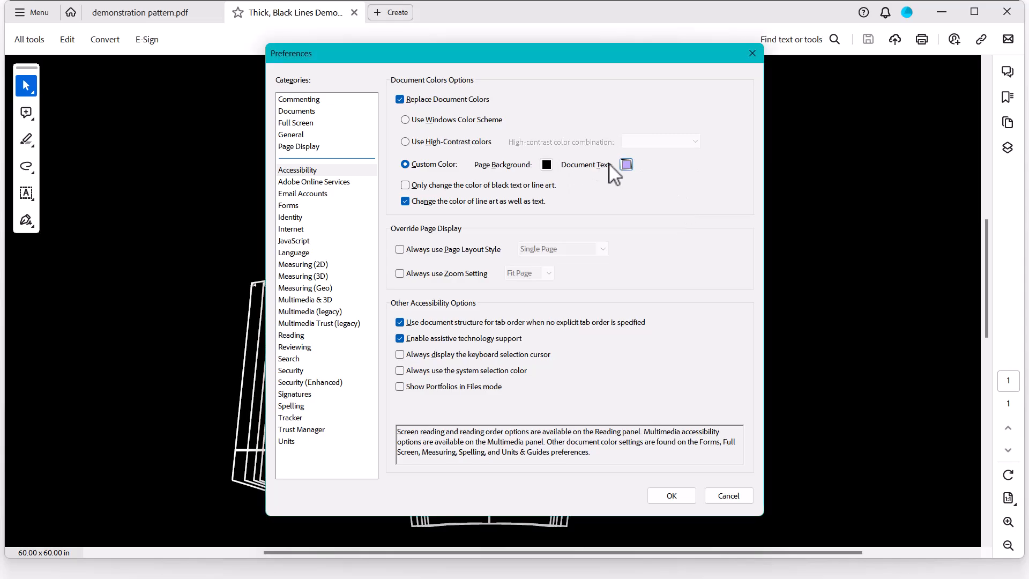
pyautogui.click(625, 164)
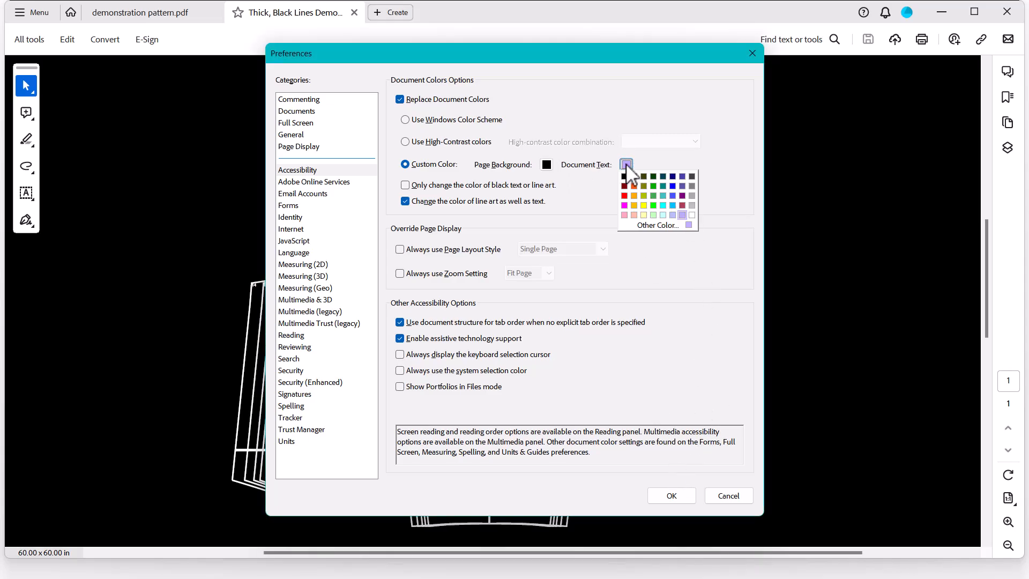
pyautogui.click(644, 206)
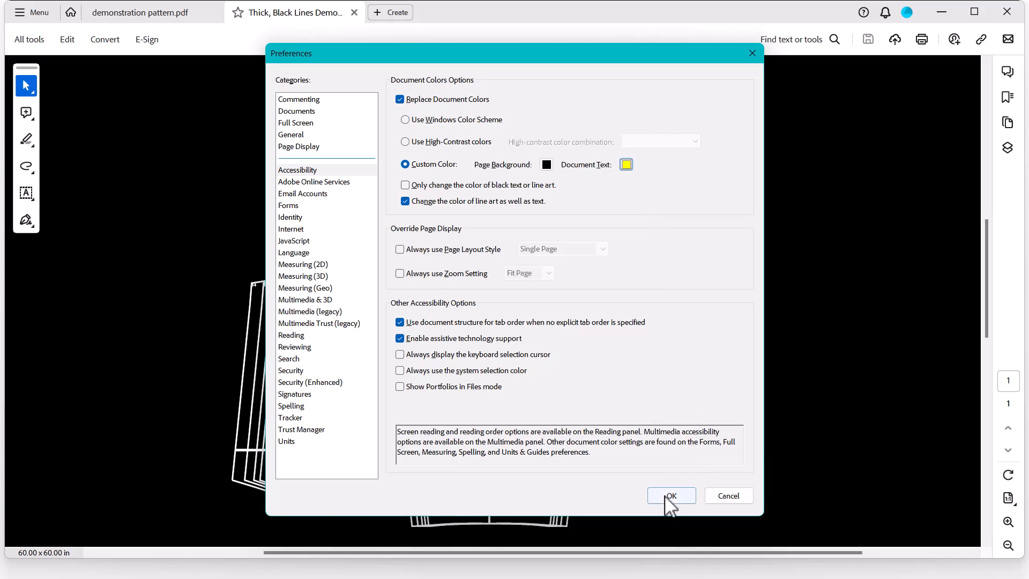
pyautogui.click(671, 496)
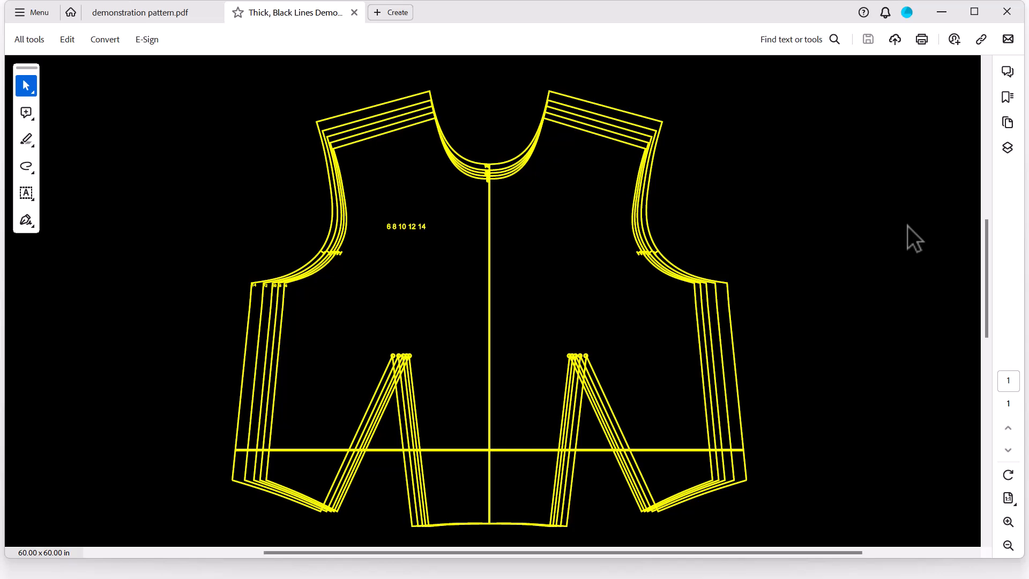
pyautogui.click(140, 12)
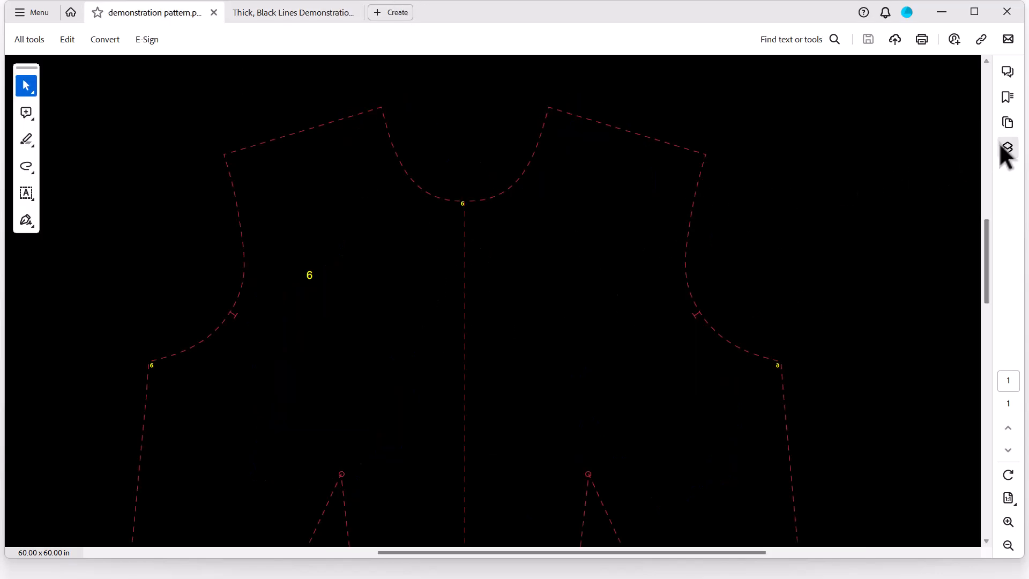
pyautogui.click(1008, 147)
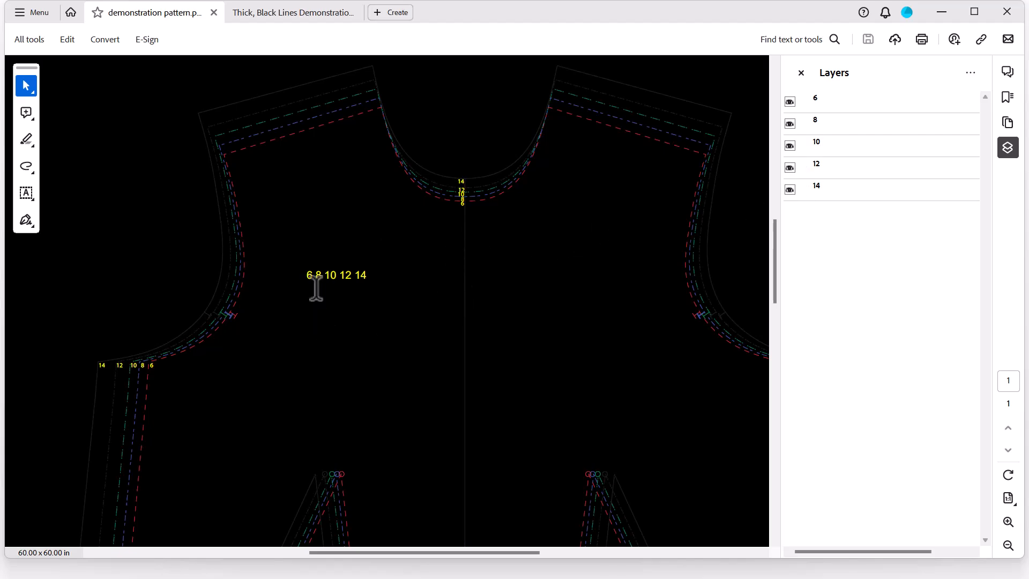
pyautogui.moveTo(372, 292)
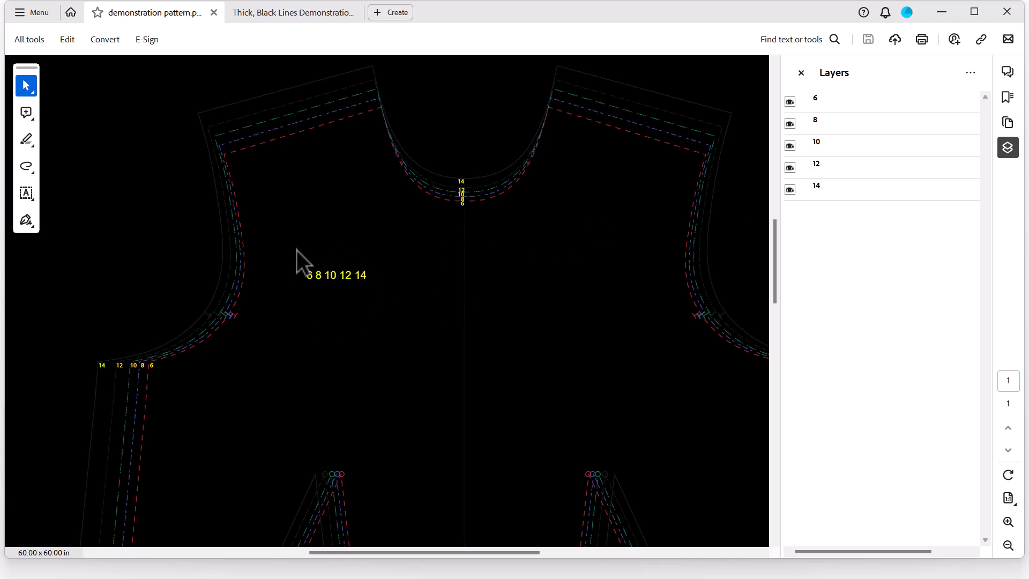
pyautogui.click(293, 12)
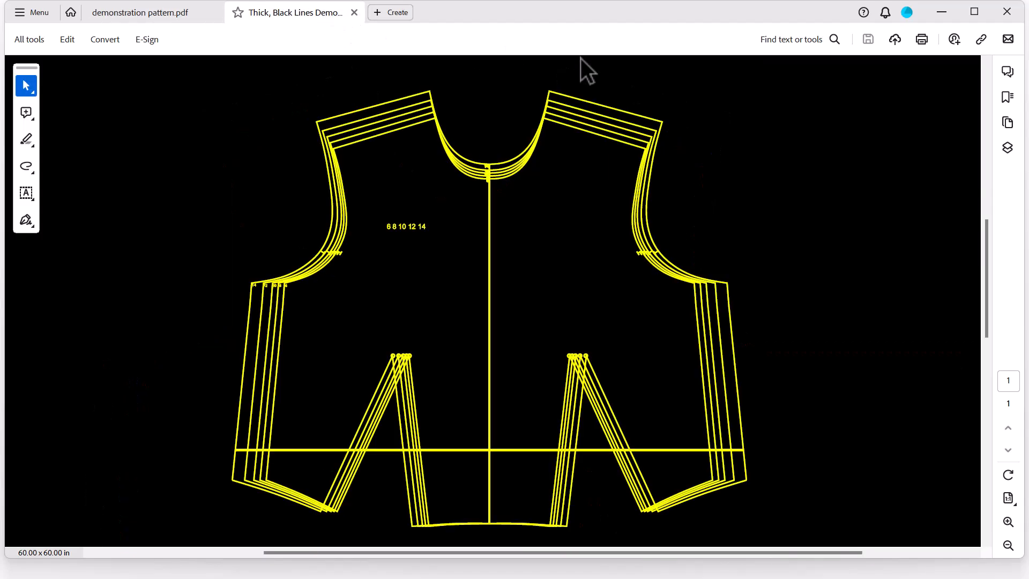
pyautogui.moveTo(660, 272)
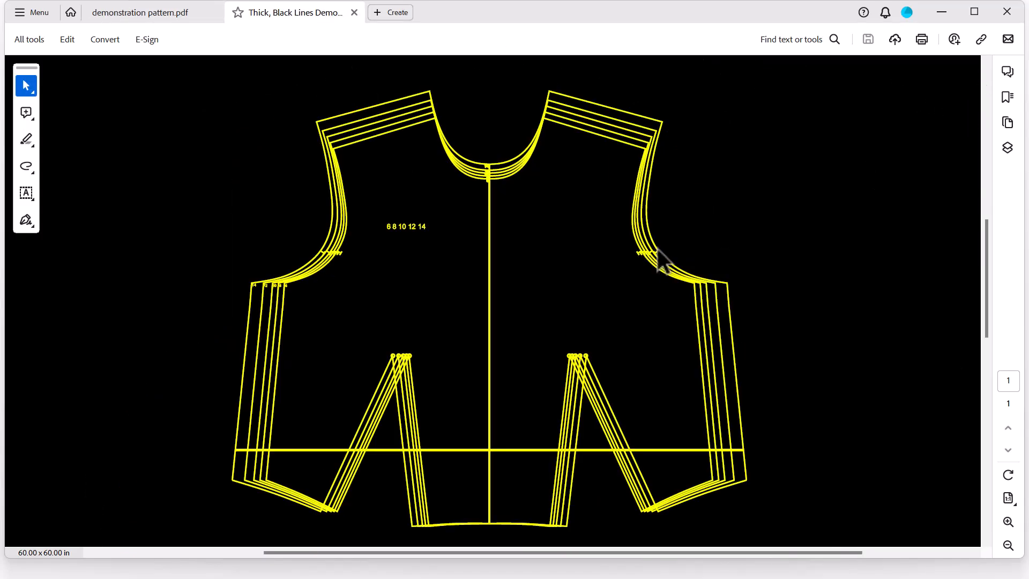